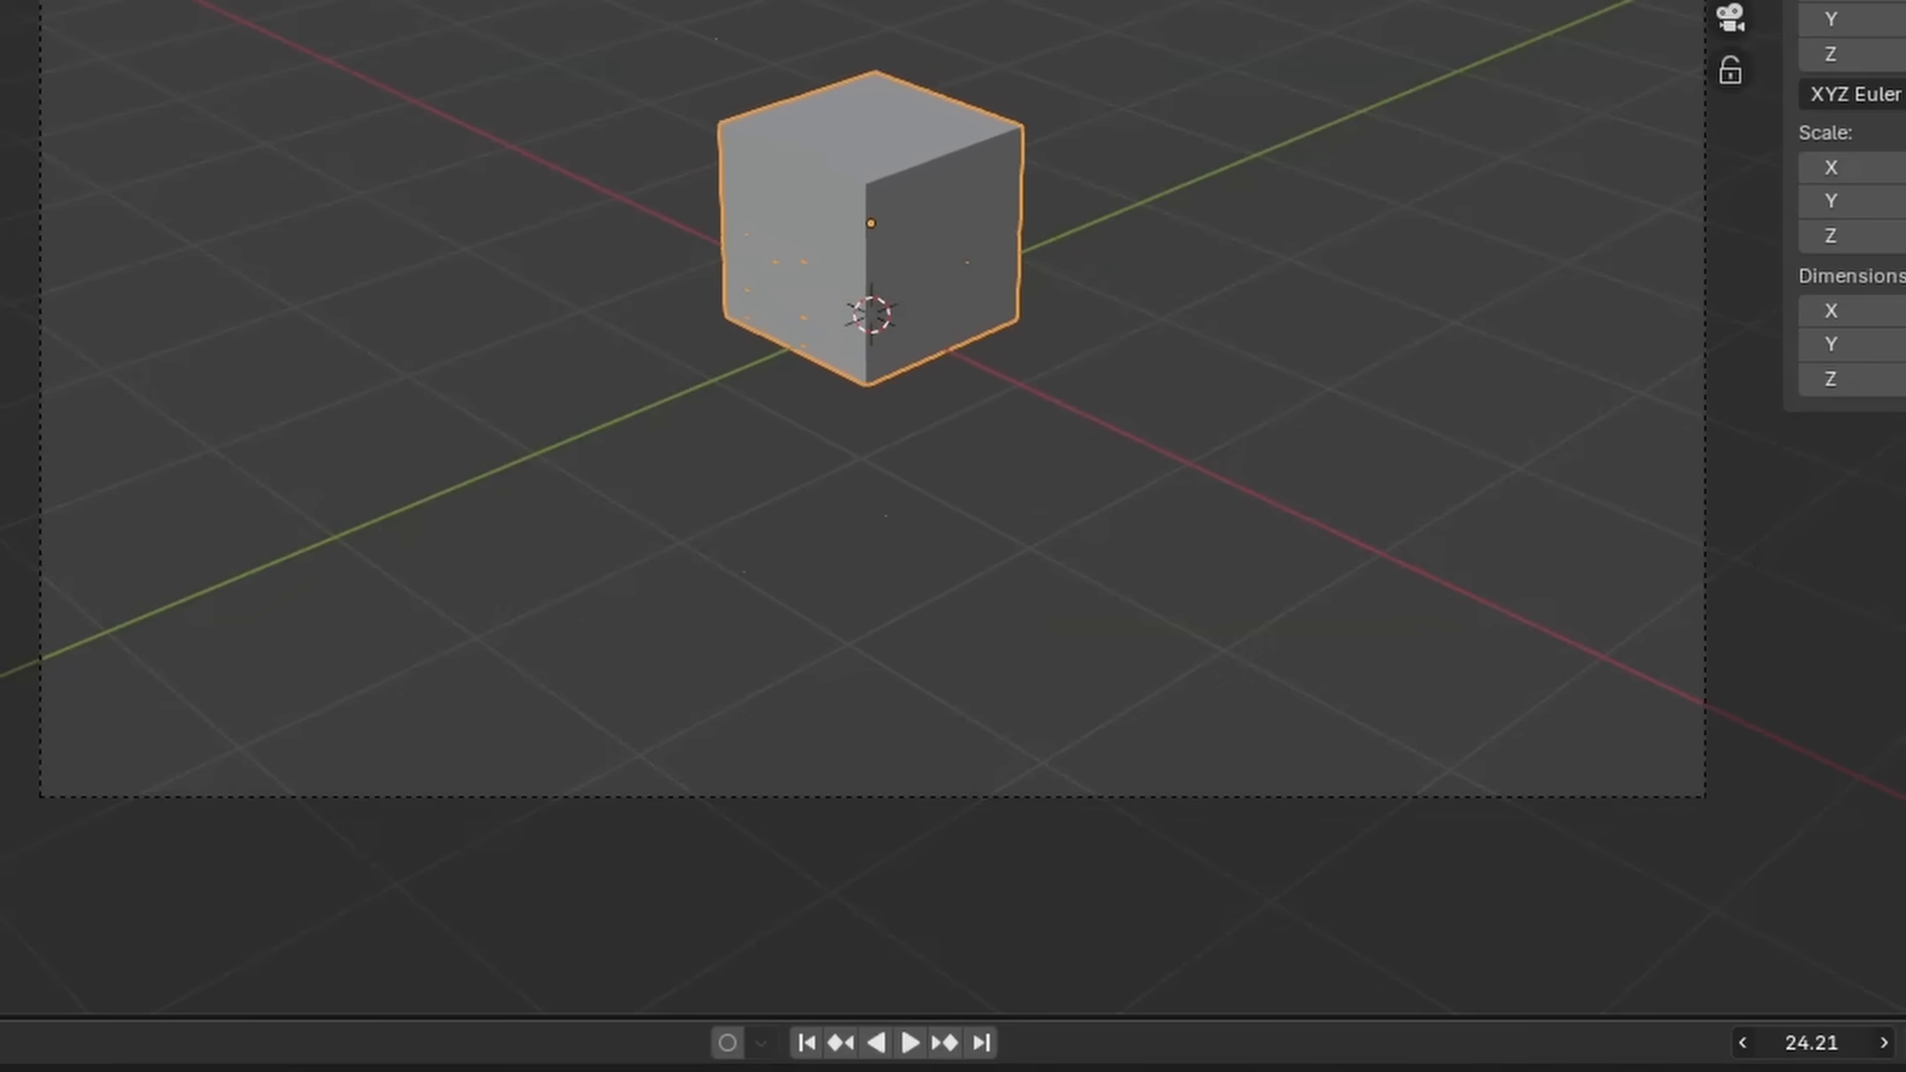
- Drive the cube's Location Z with sin(frame*2.1*pi), scrub to about frame 44 and render
{"action": "type", "text": "sin(frame*2.1*pi)"}
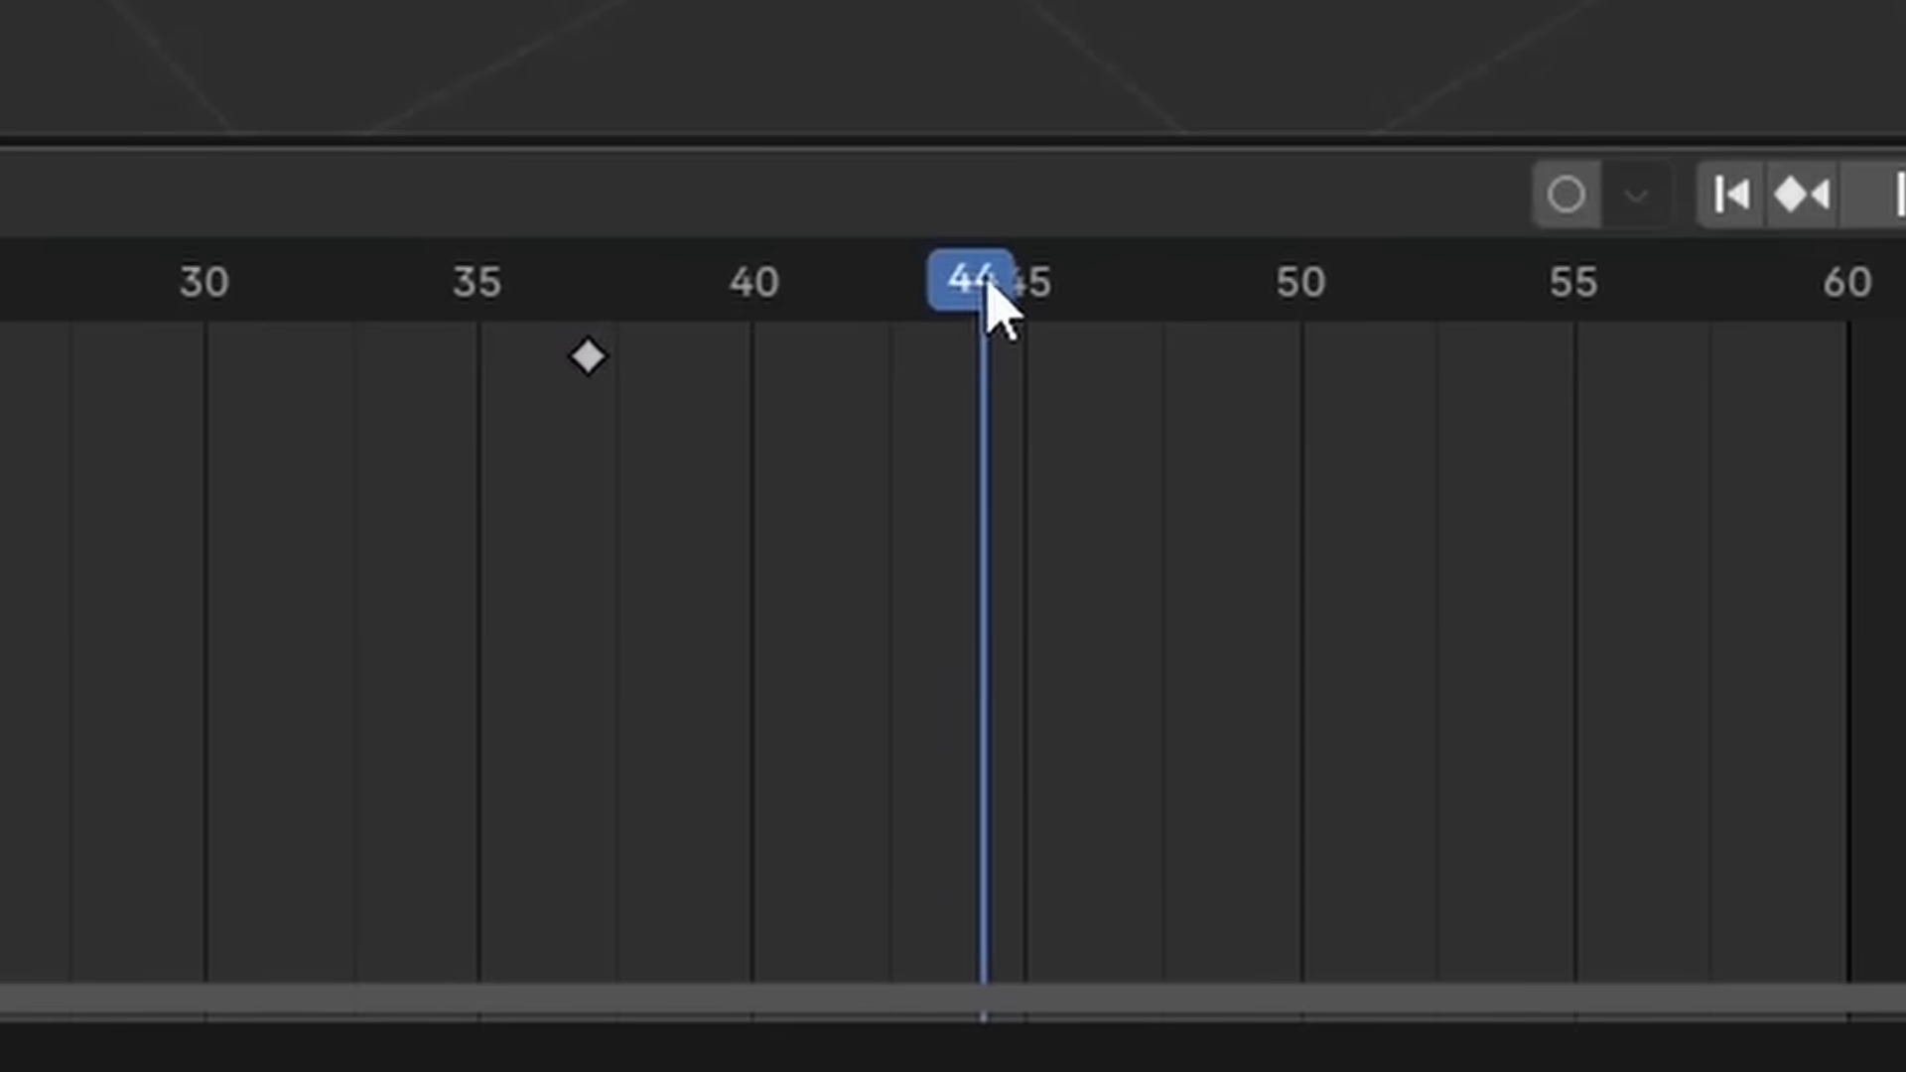
{"action": "left_click_drag", "start_coordinate": [973, 280], "coordinate": [1082, 280]}
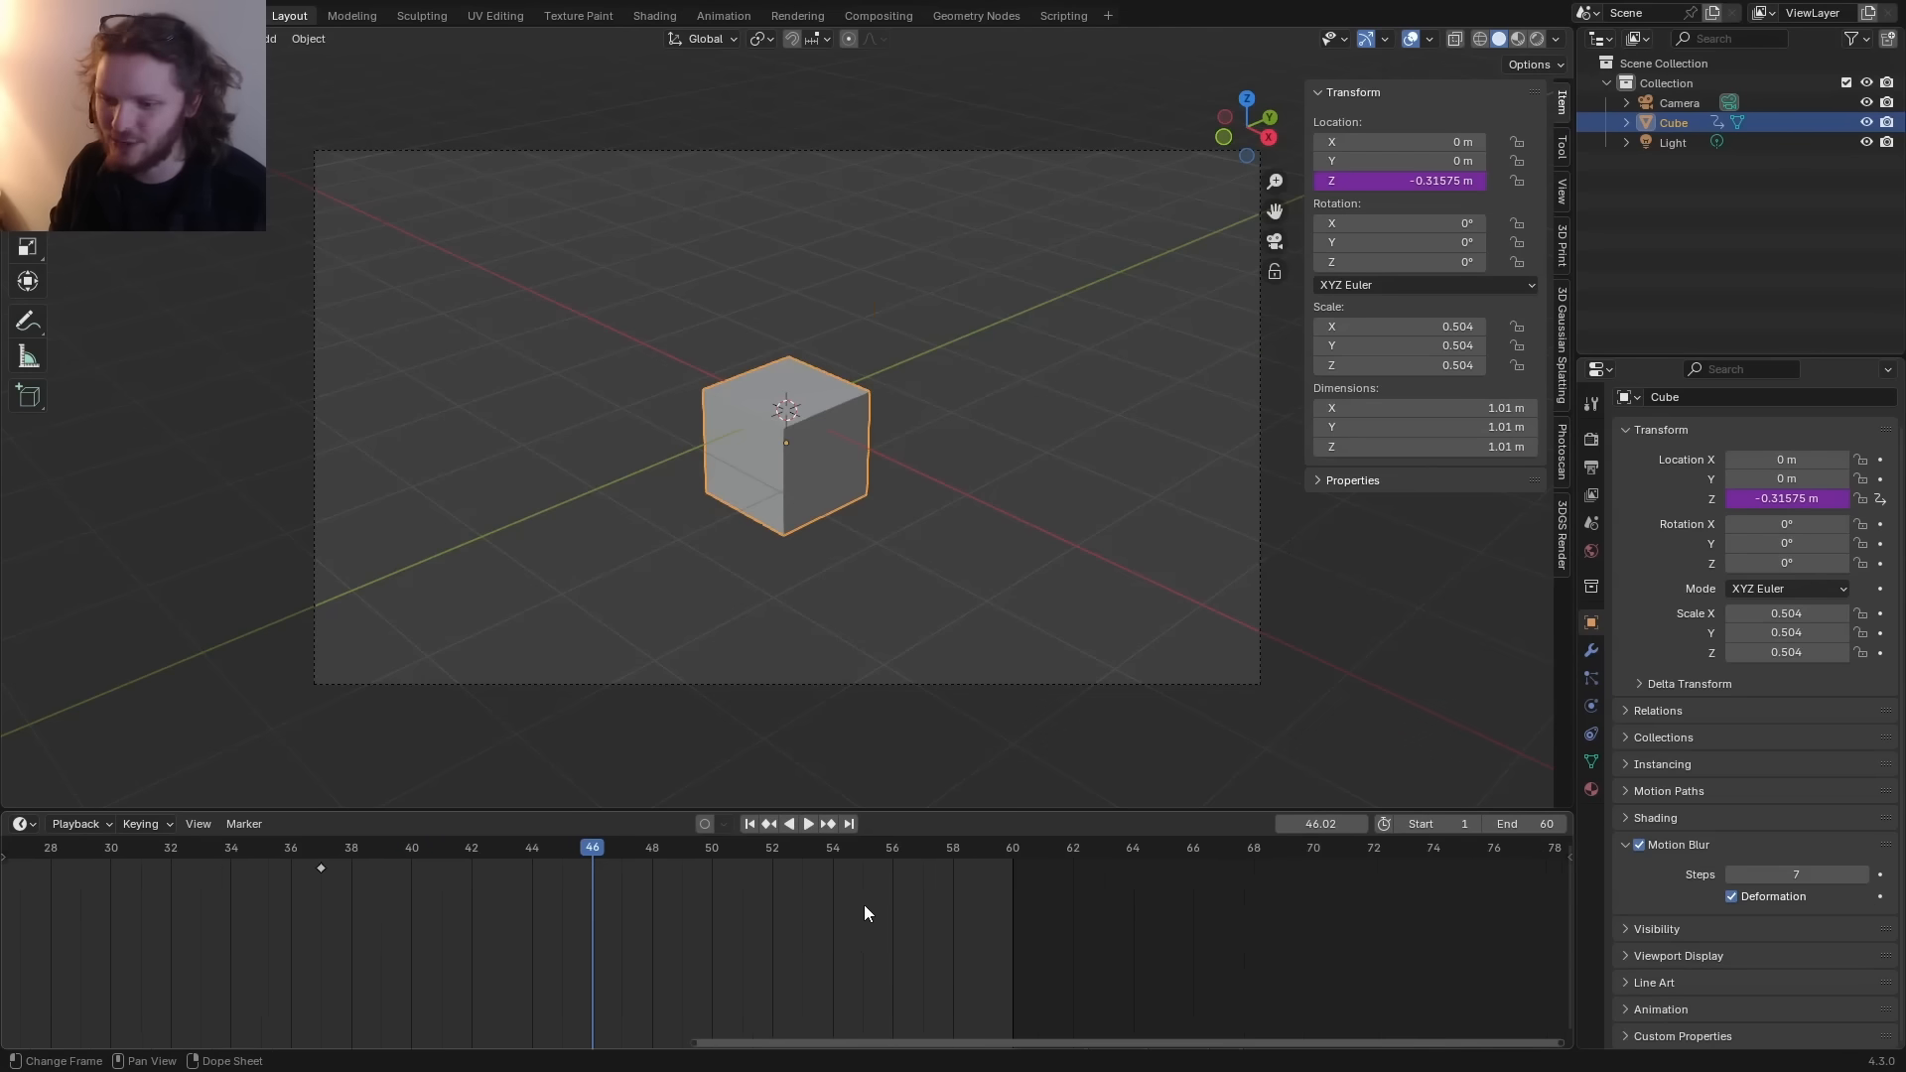
{"action": "key", "text": "F12"}
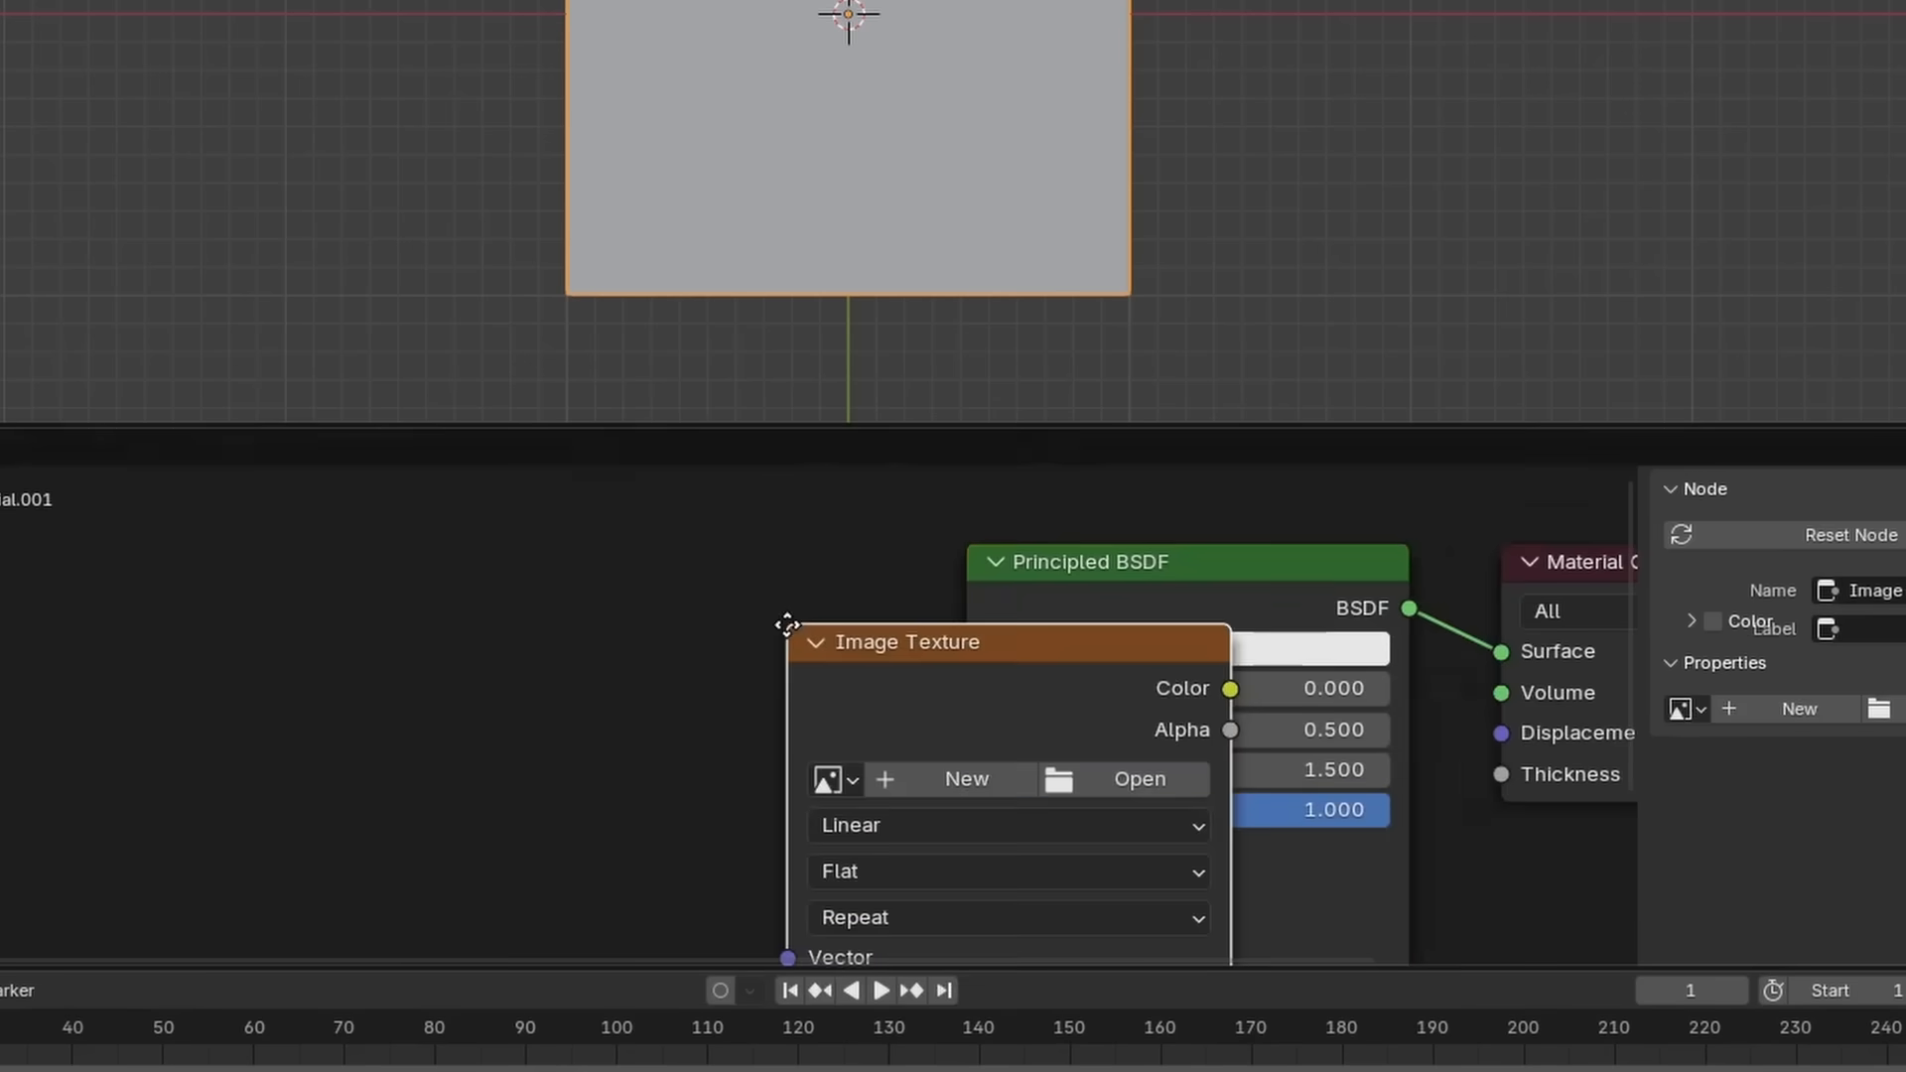
- Load an image file into the new Image Texture node of the plane's material
{"action": "left_click", "coordinate": [1137, 779]}
{"action": "type", "text": "sin(frame*e*pi)*"}
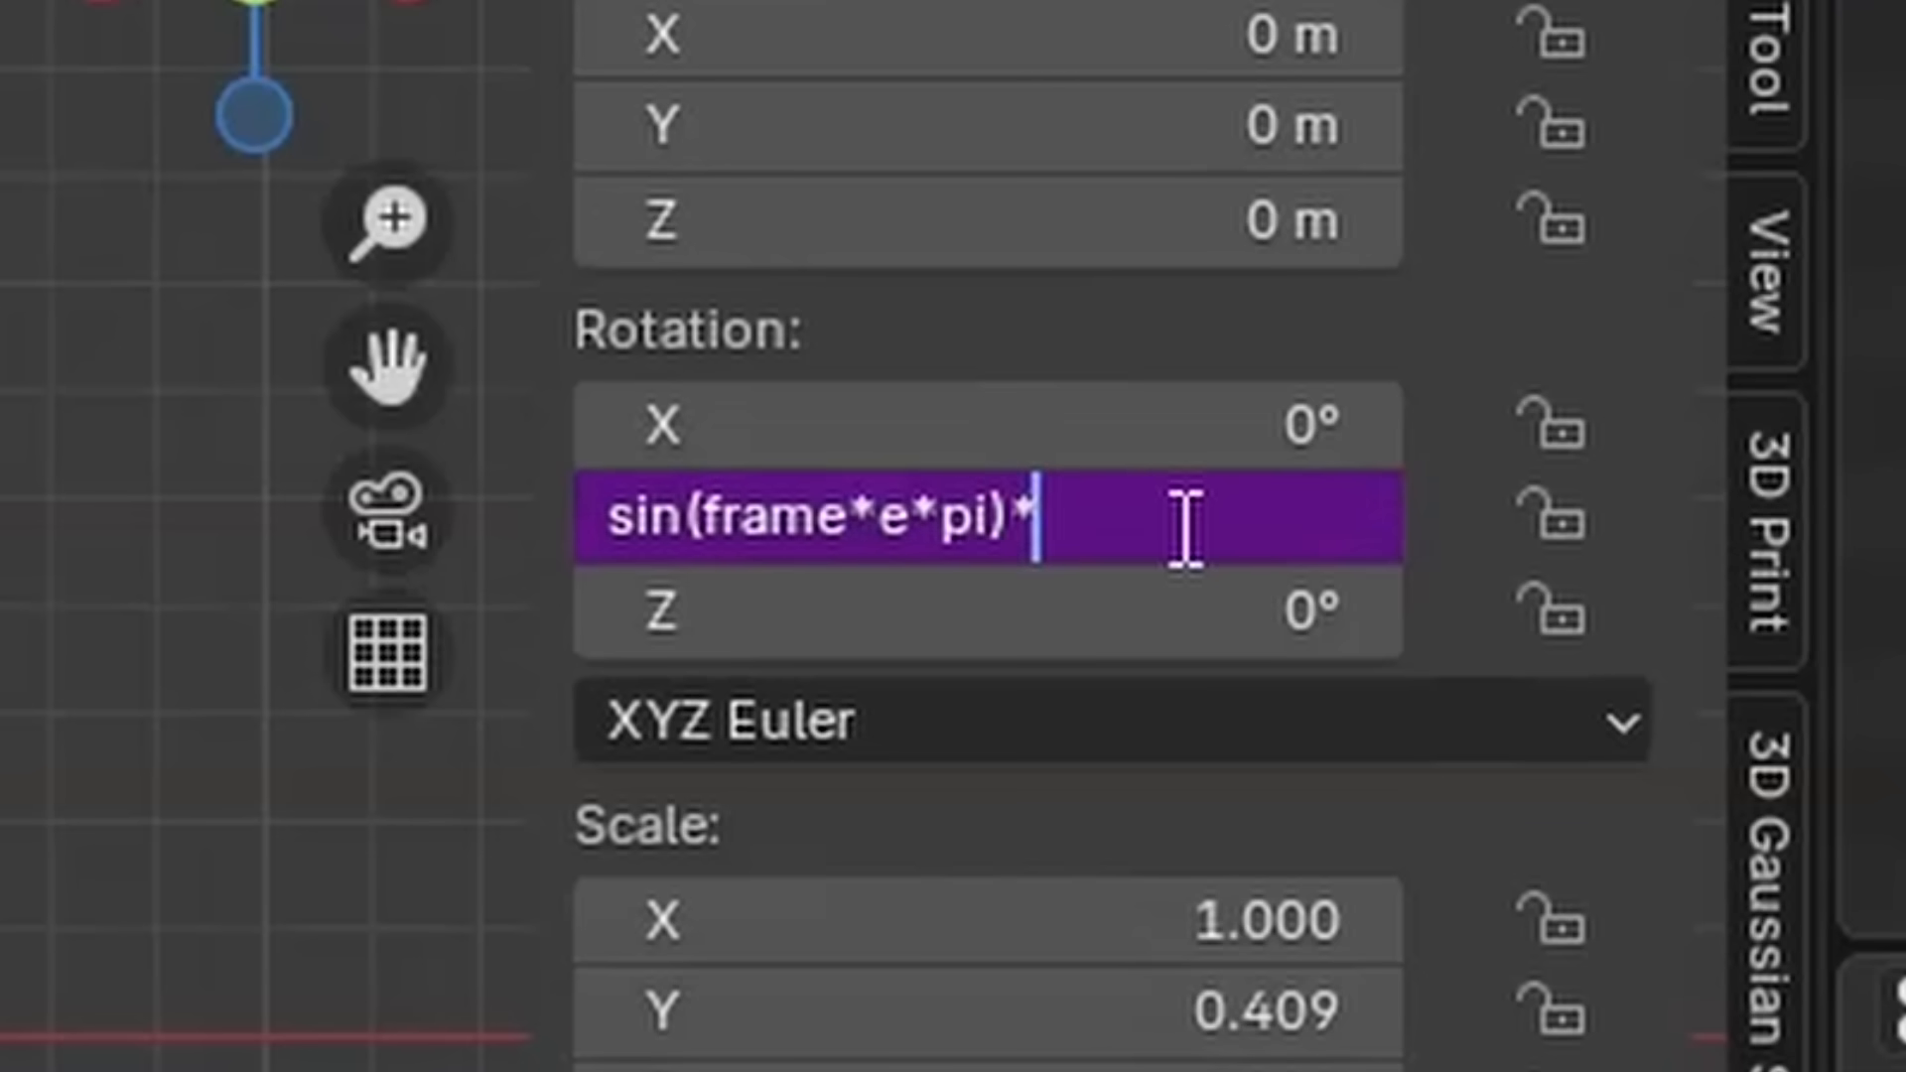
- Confirm the #sin(frame*e*pi) driver expression on the wing plane's Rotation Y
{"action": "key", "text": "Return"}
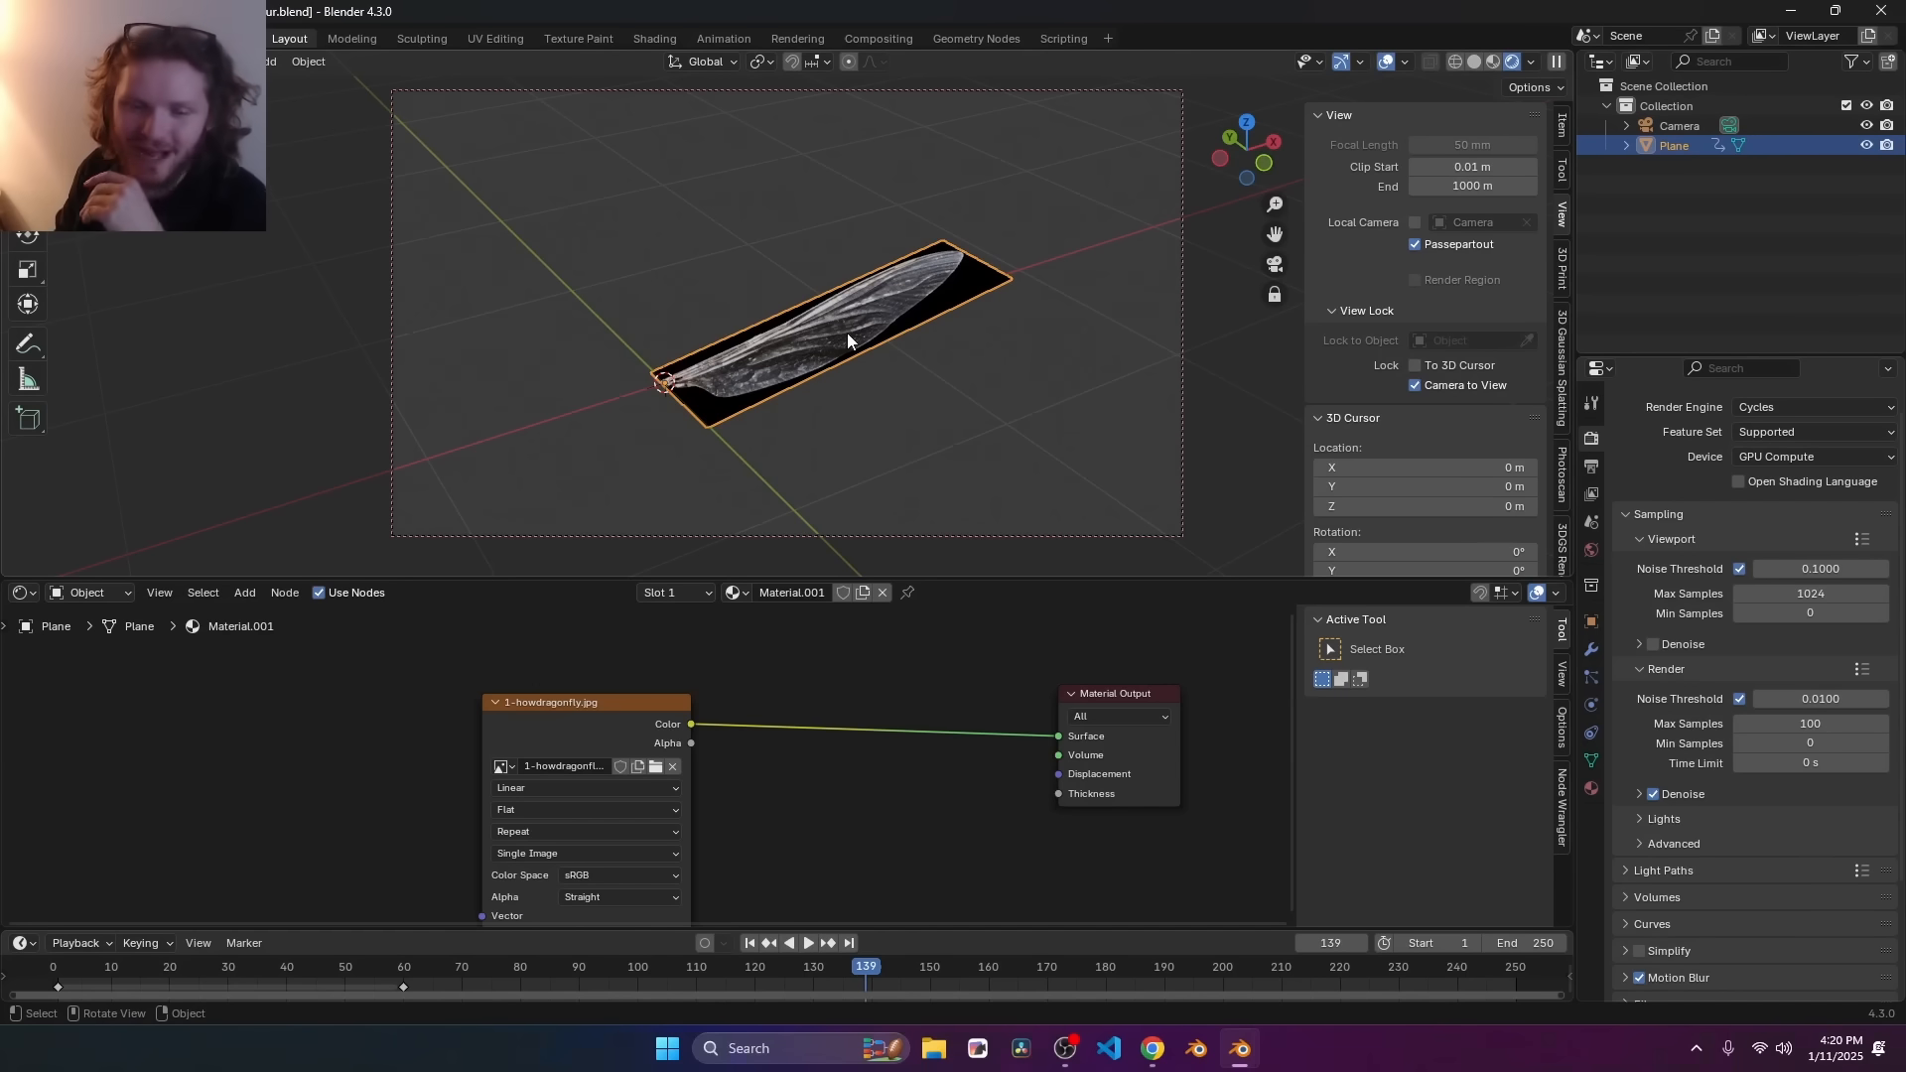
- Add RGB to BW and Color Ramp nodes between the wing image and the Principled BSDF inputs
{"action": "key", "text": "Tab"}
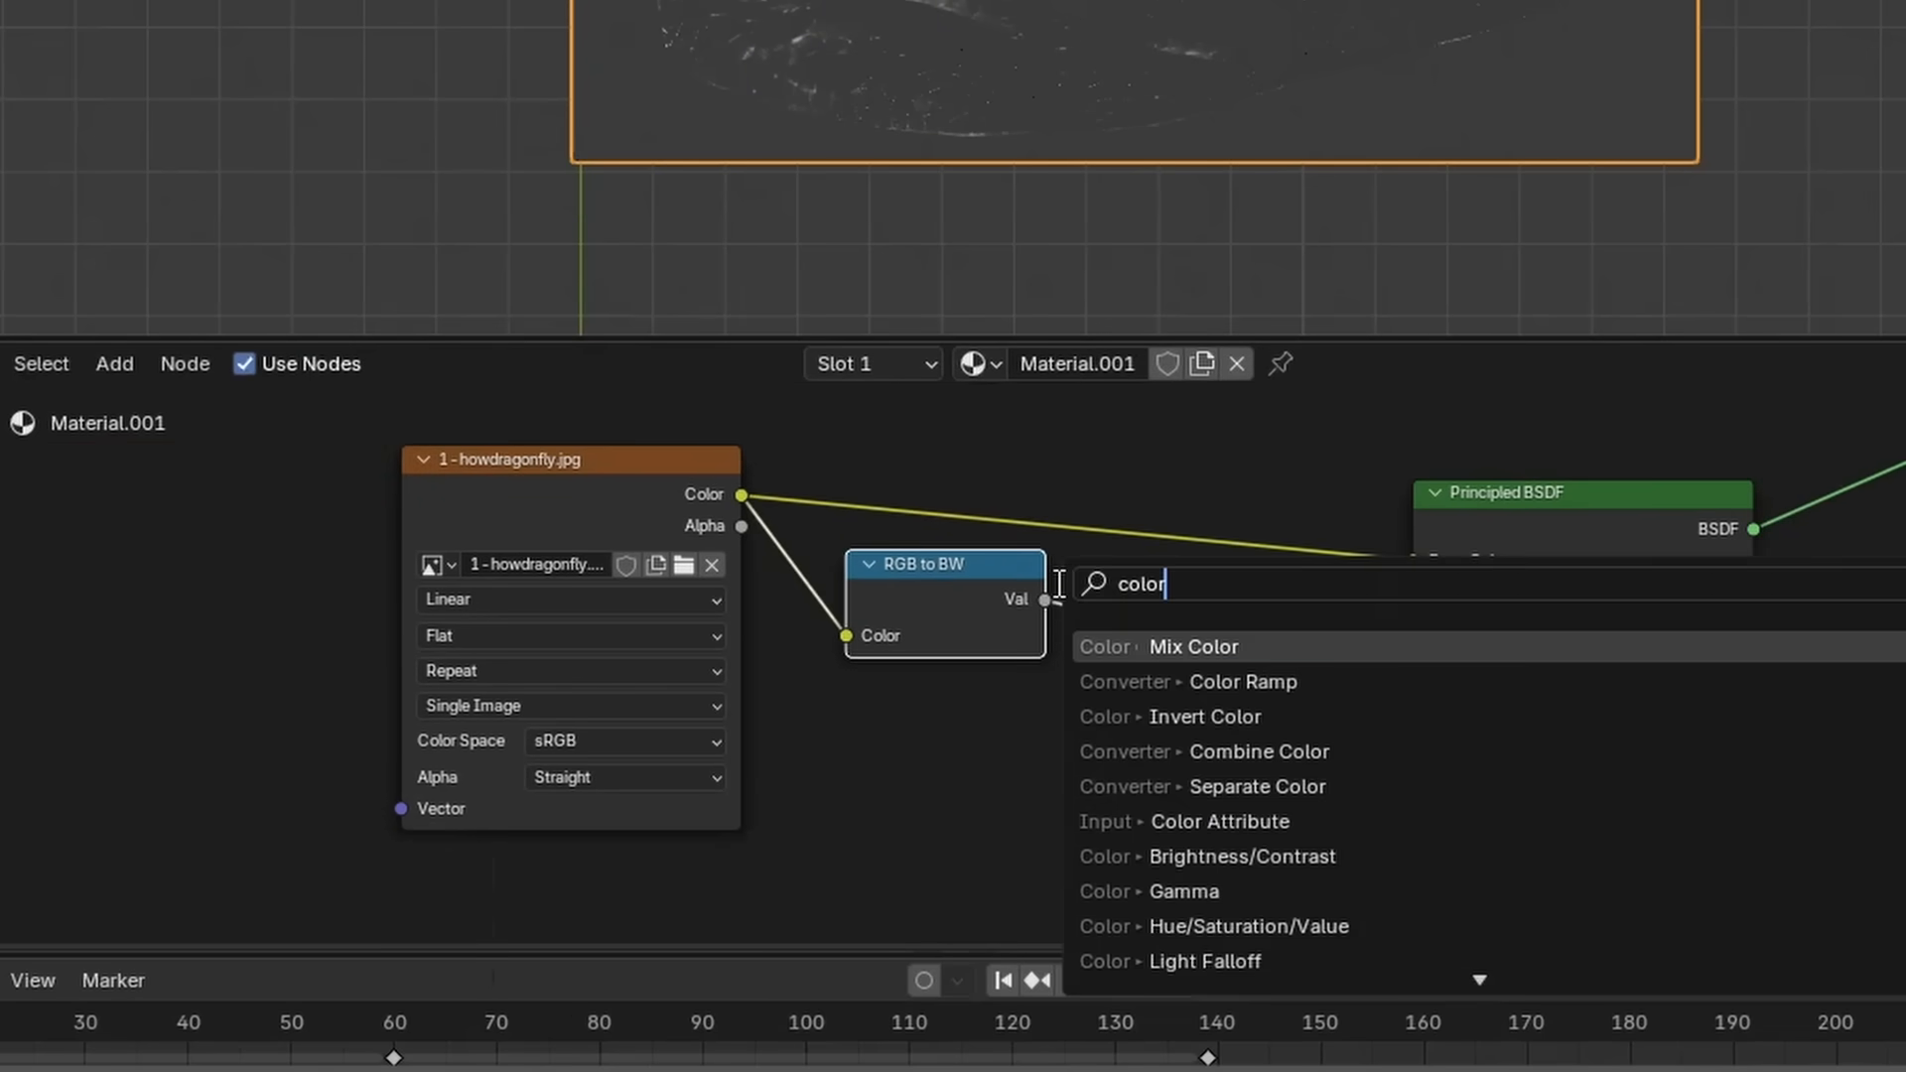
{"action": "left_click", "coordinate": [1243, 681]}
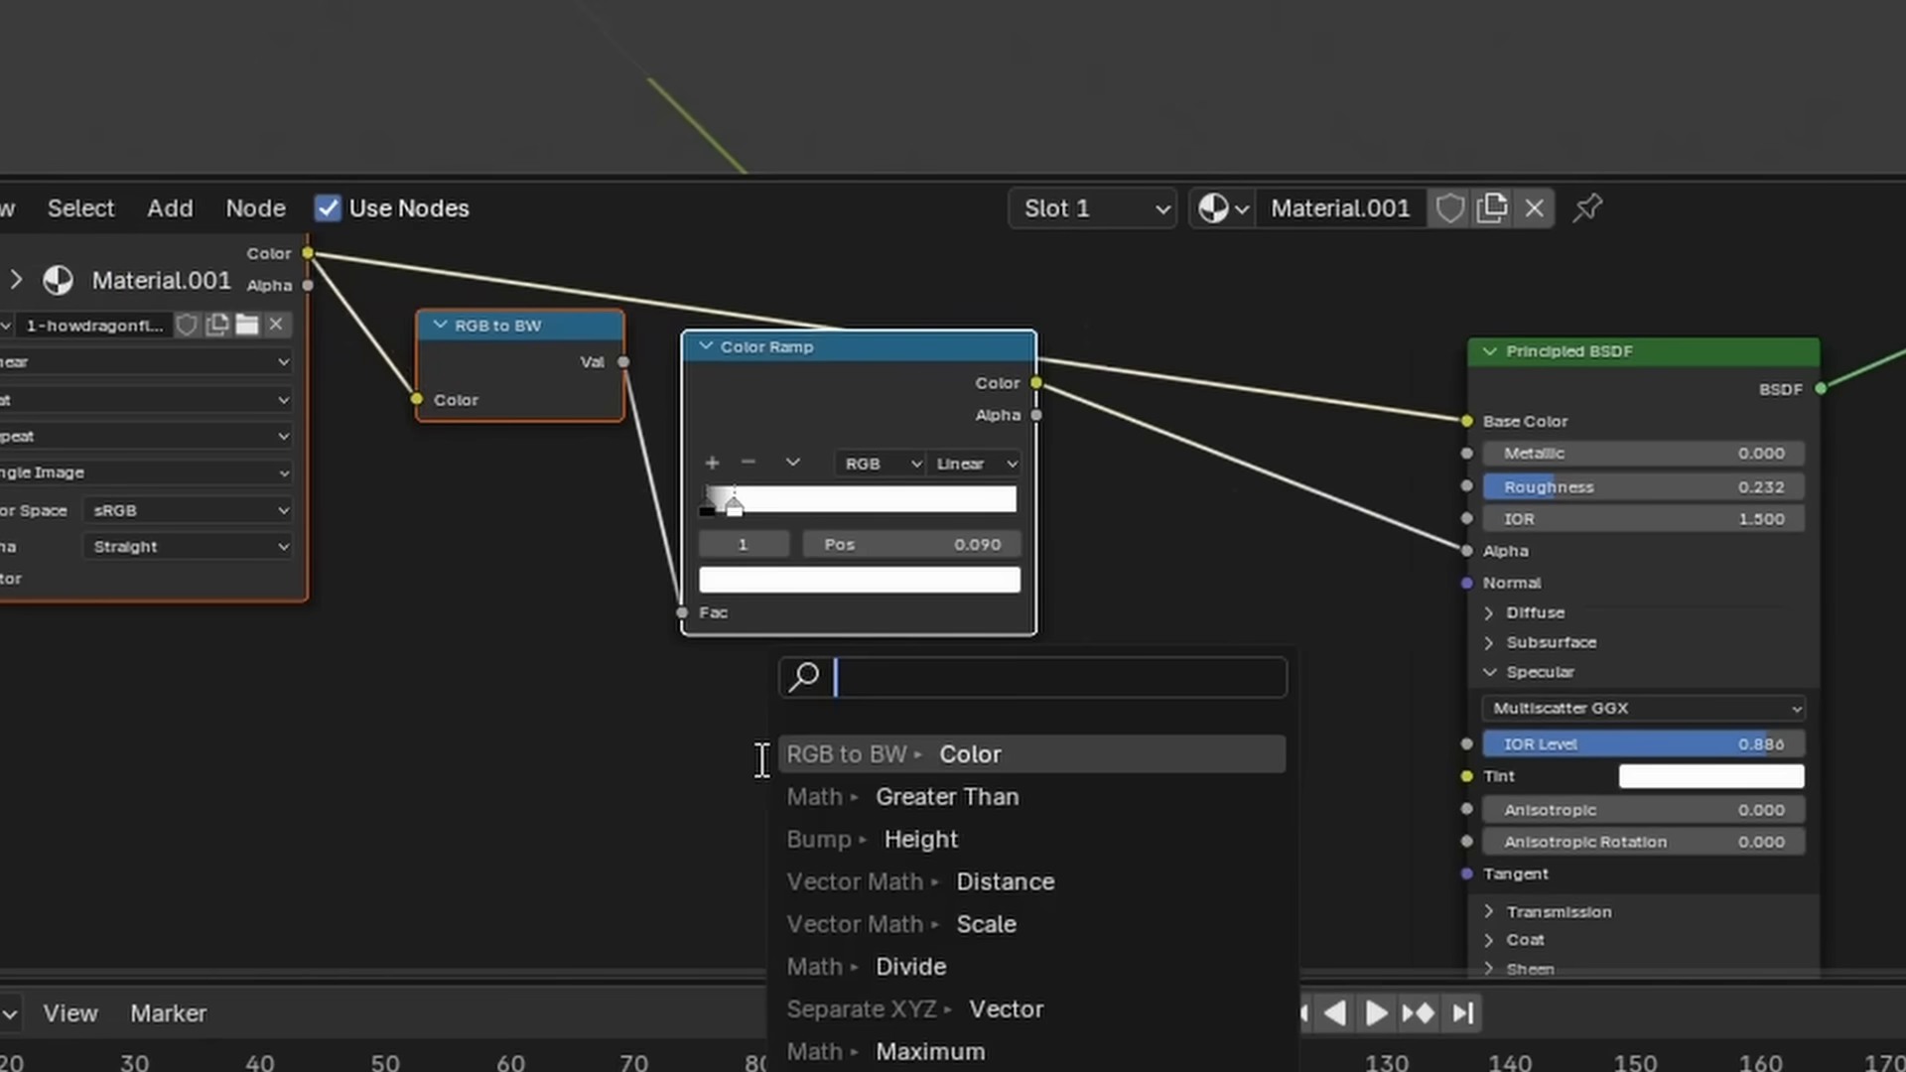
{"action": "left_click", "coordinate": [919, 838]}
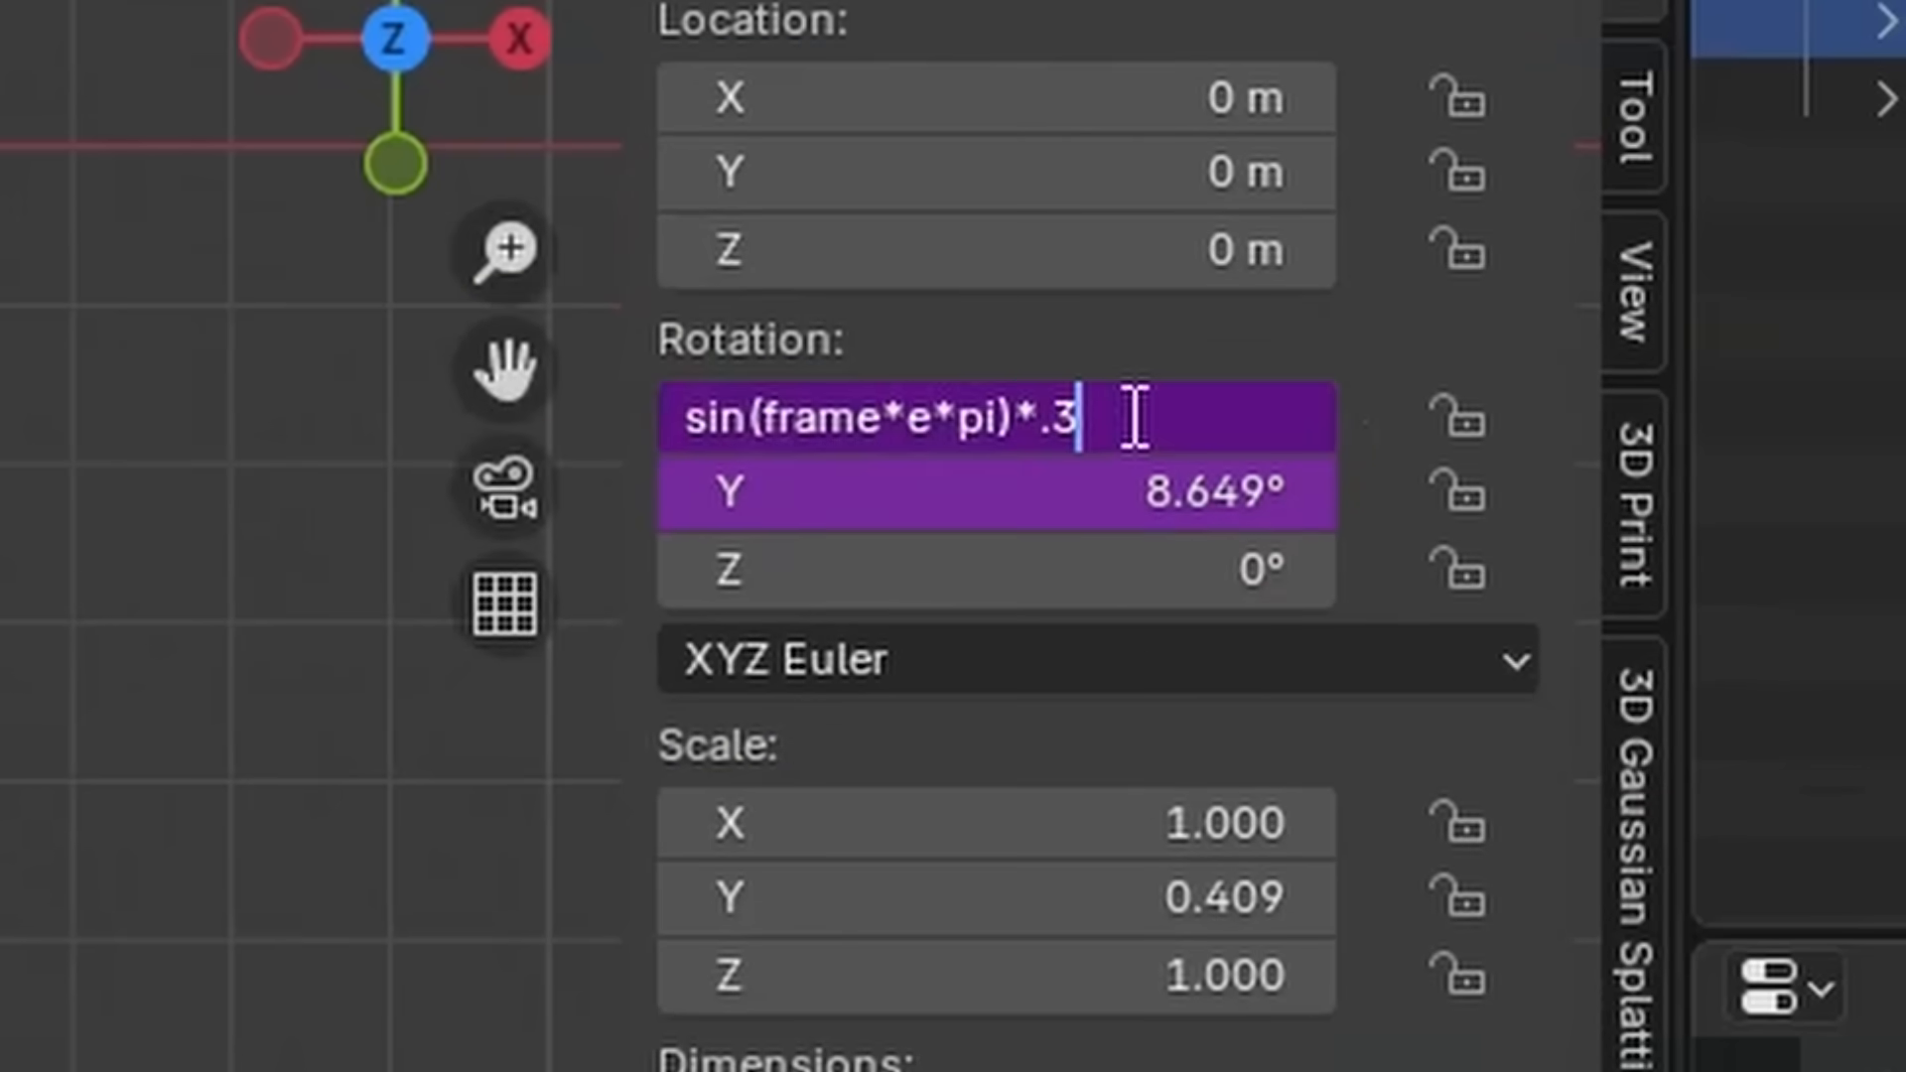
- Enter #sin(frame*e*pi)*.3 as the wing plane's Rotation X driver
{"action": "key", "text": "backspace"}
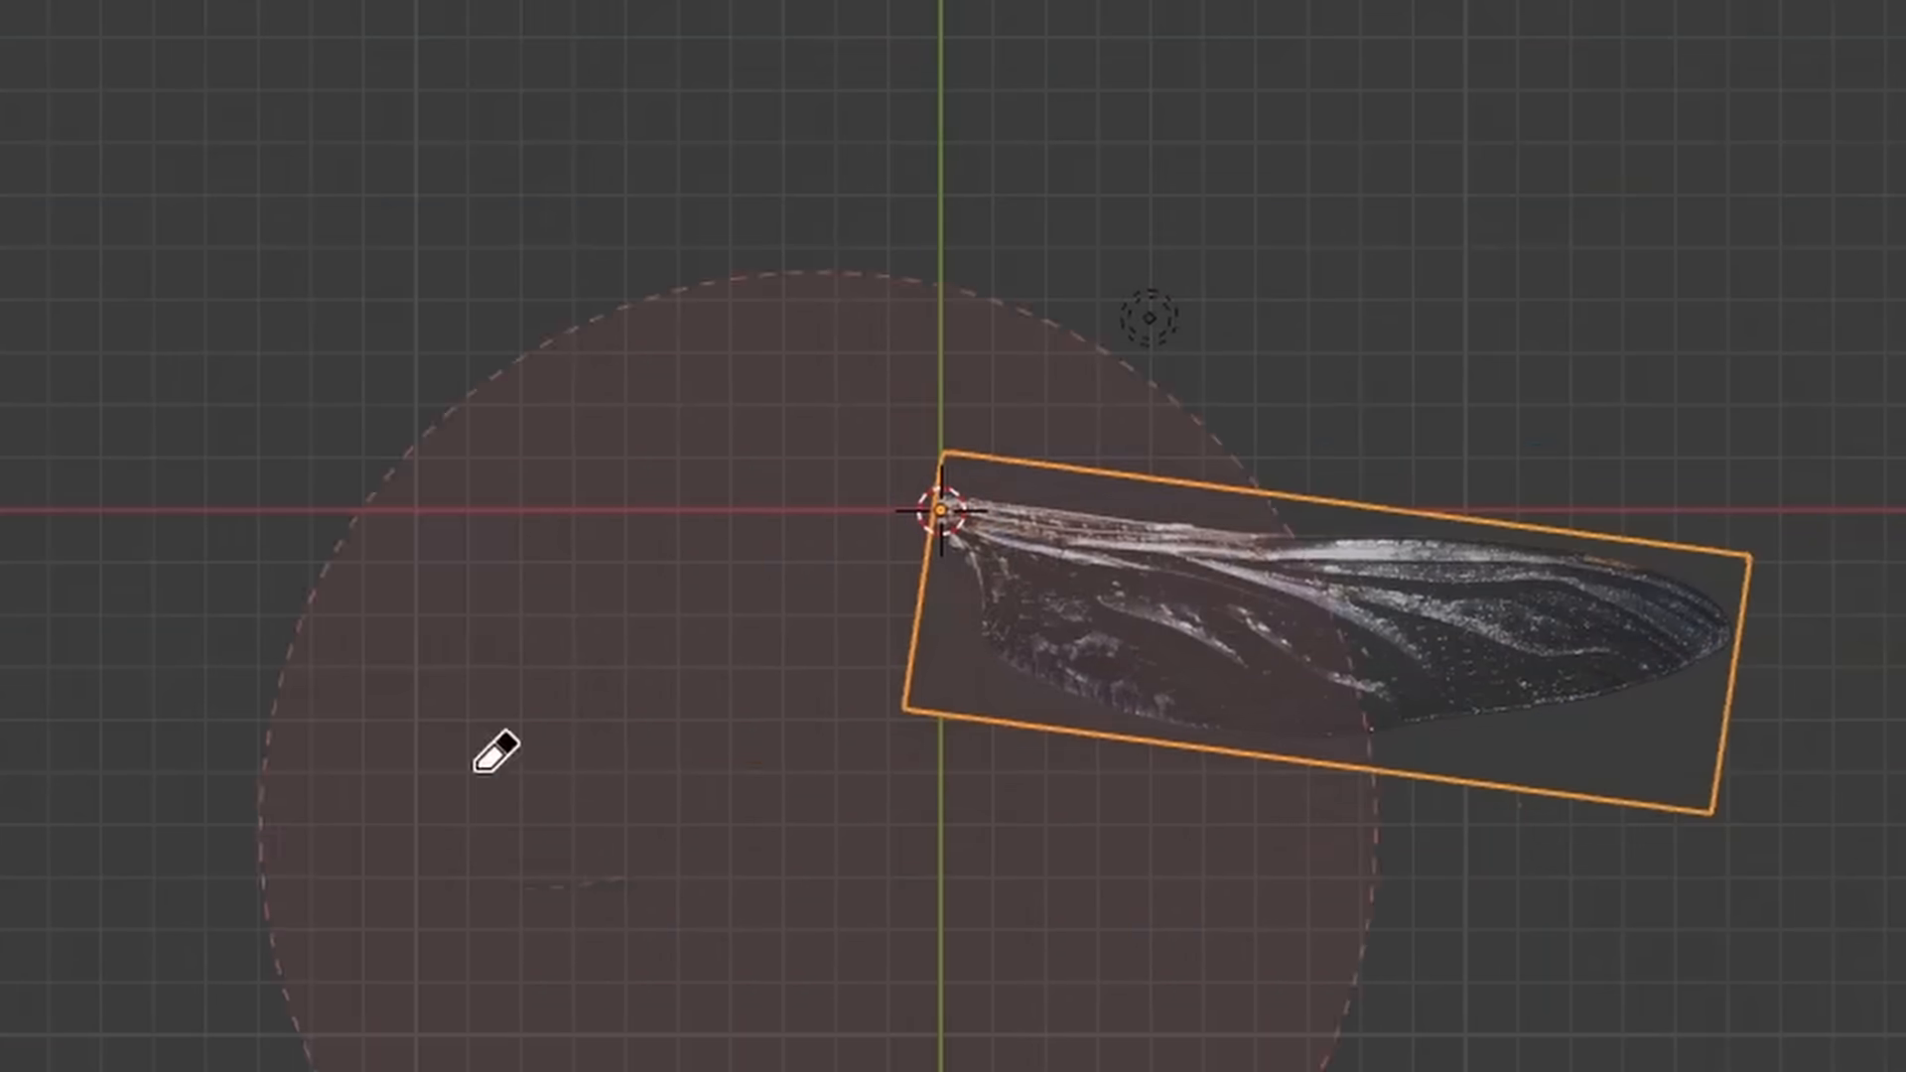
- Add a Mirror modifier to the wing plane and reposition it to form a wing pair
{"action": "type", "text": "mirr"}
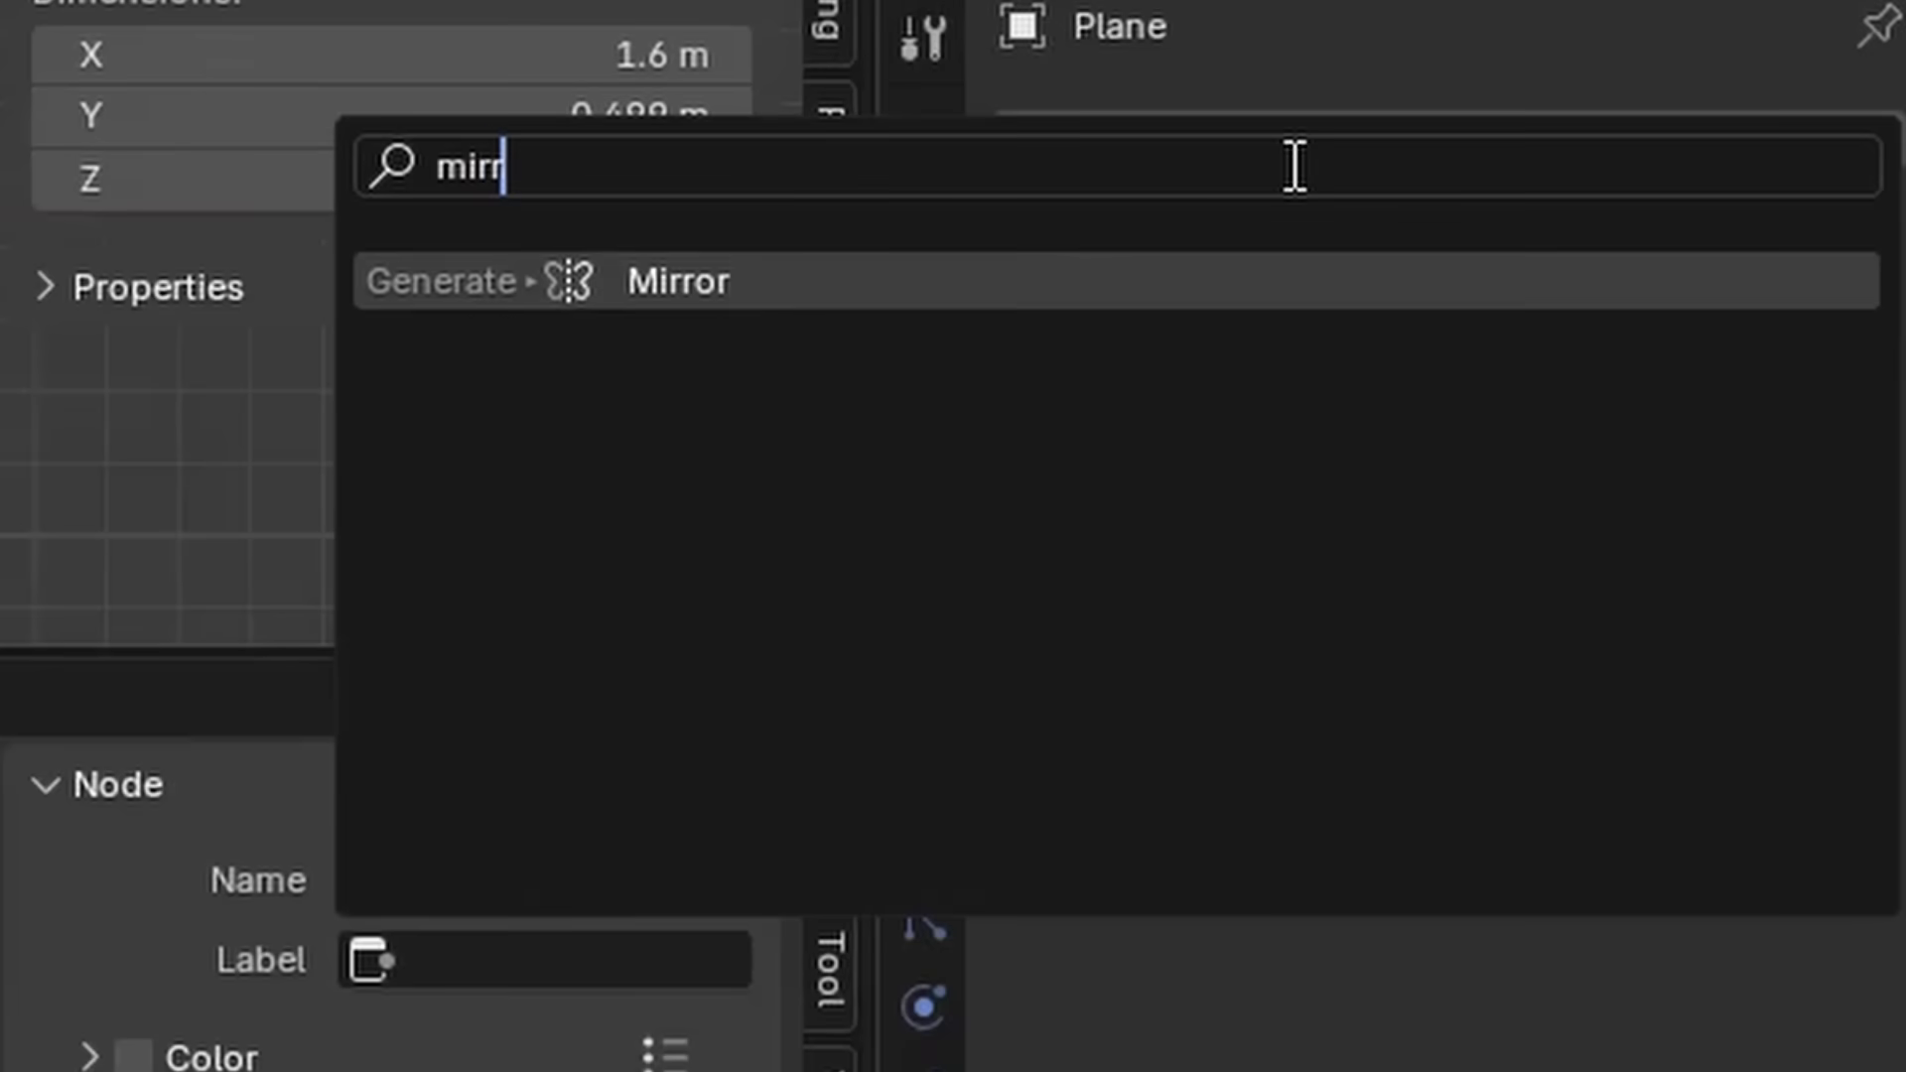
{"action": "left_click", "coordinate": [677, 280]}
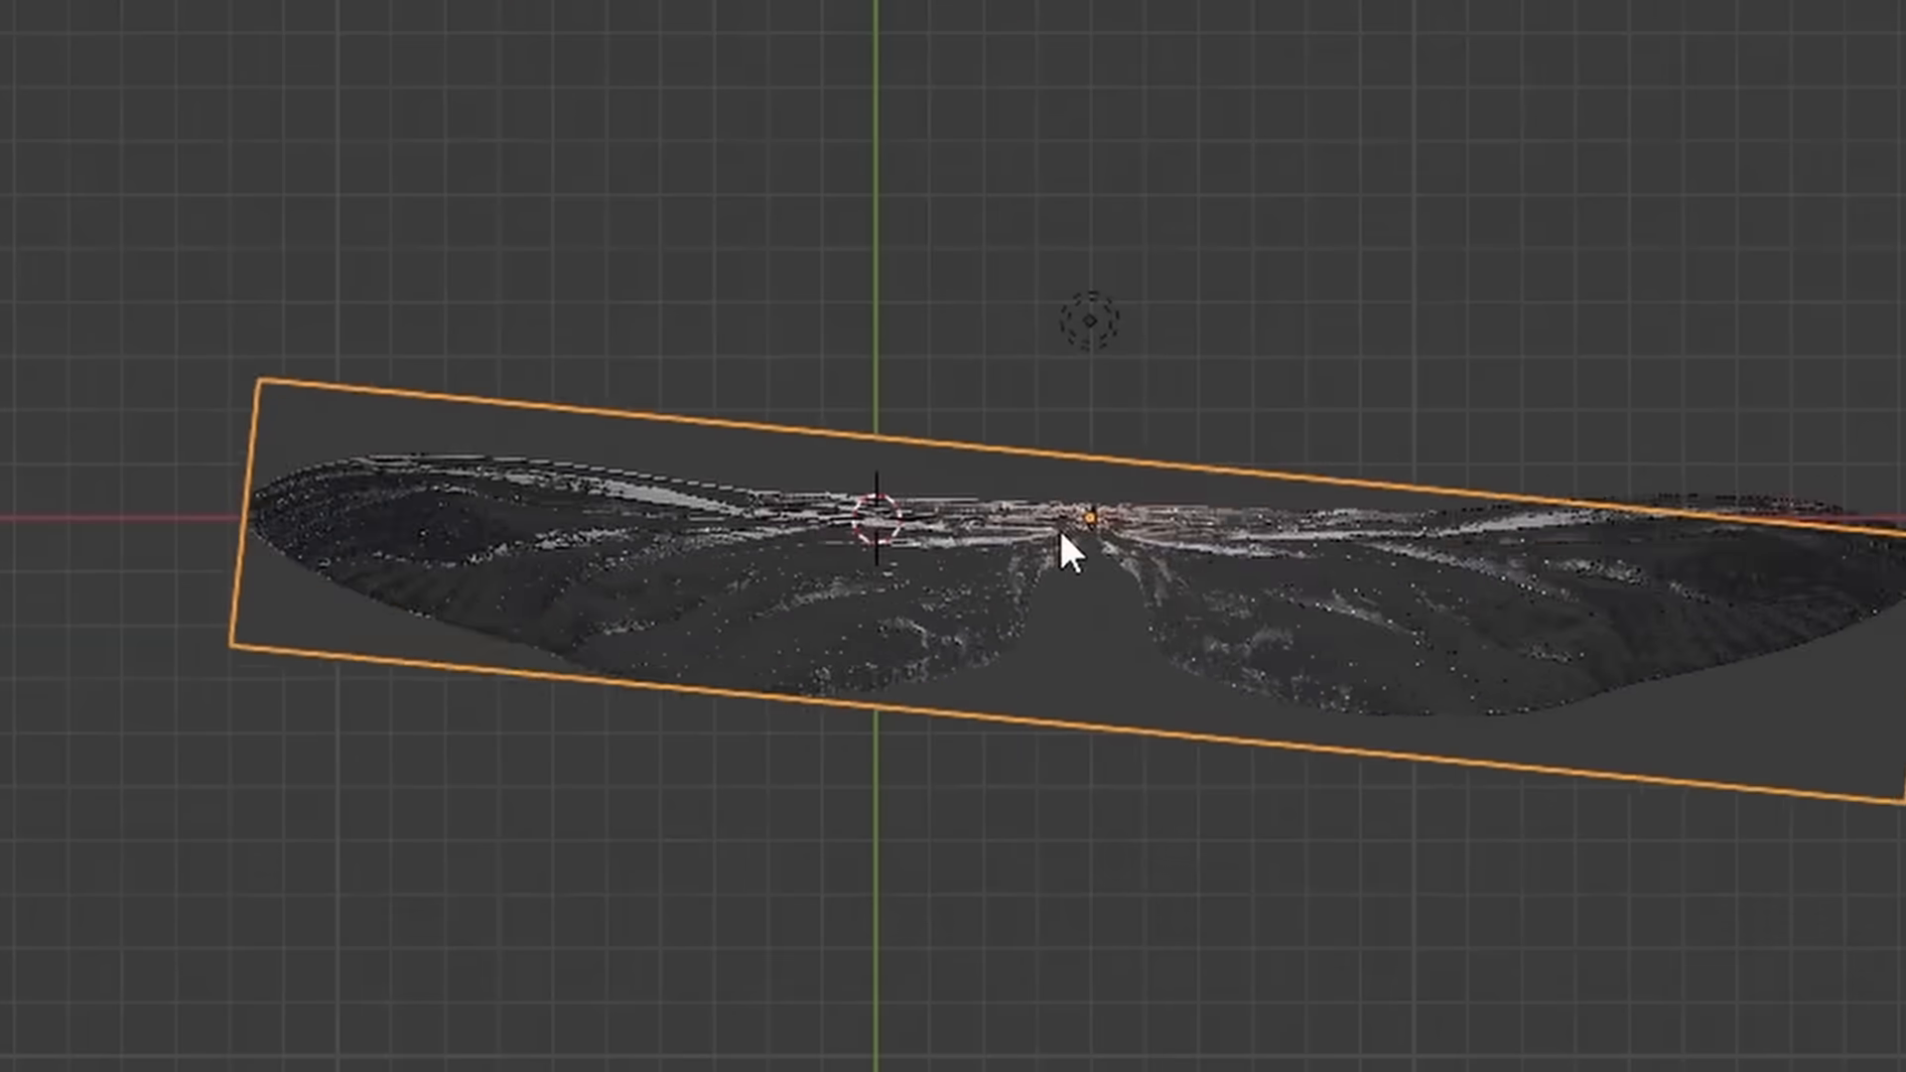
{"action": "left_click_drag", "start_coordinate": [1070, 559], "coordinate": [1124, 188]}
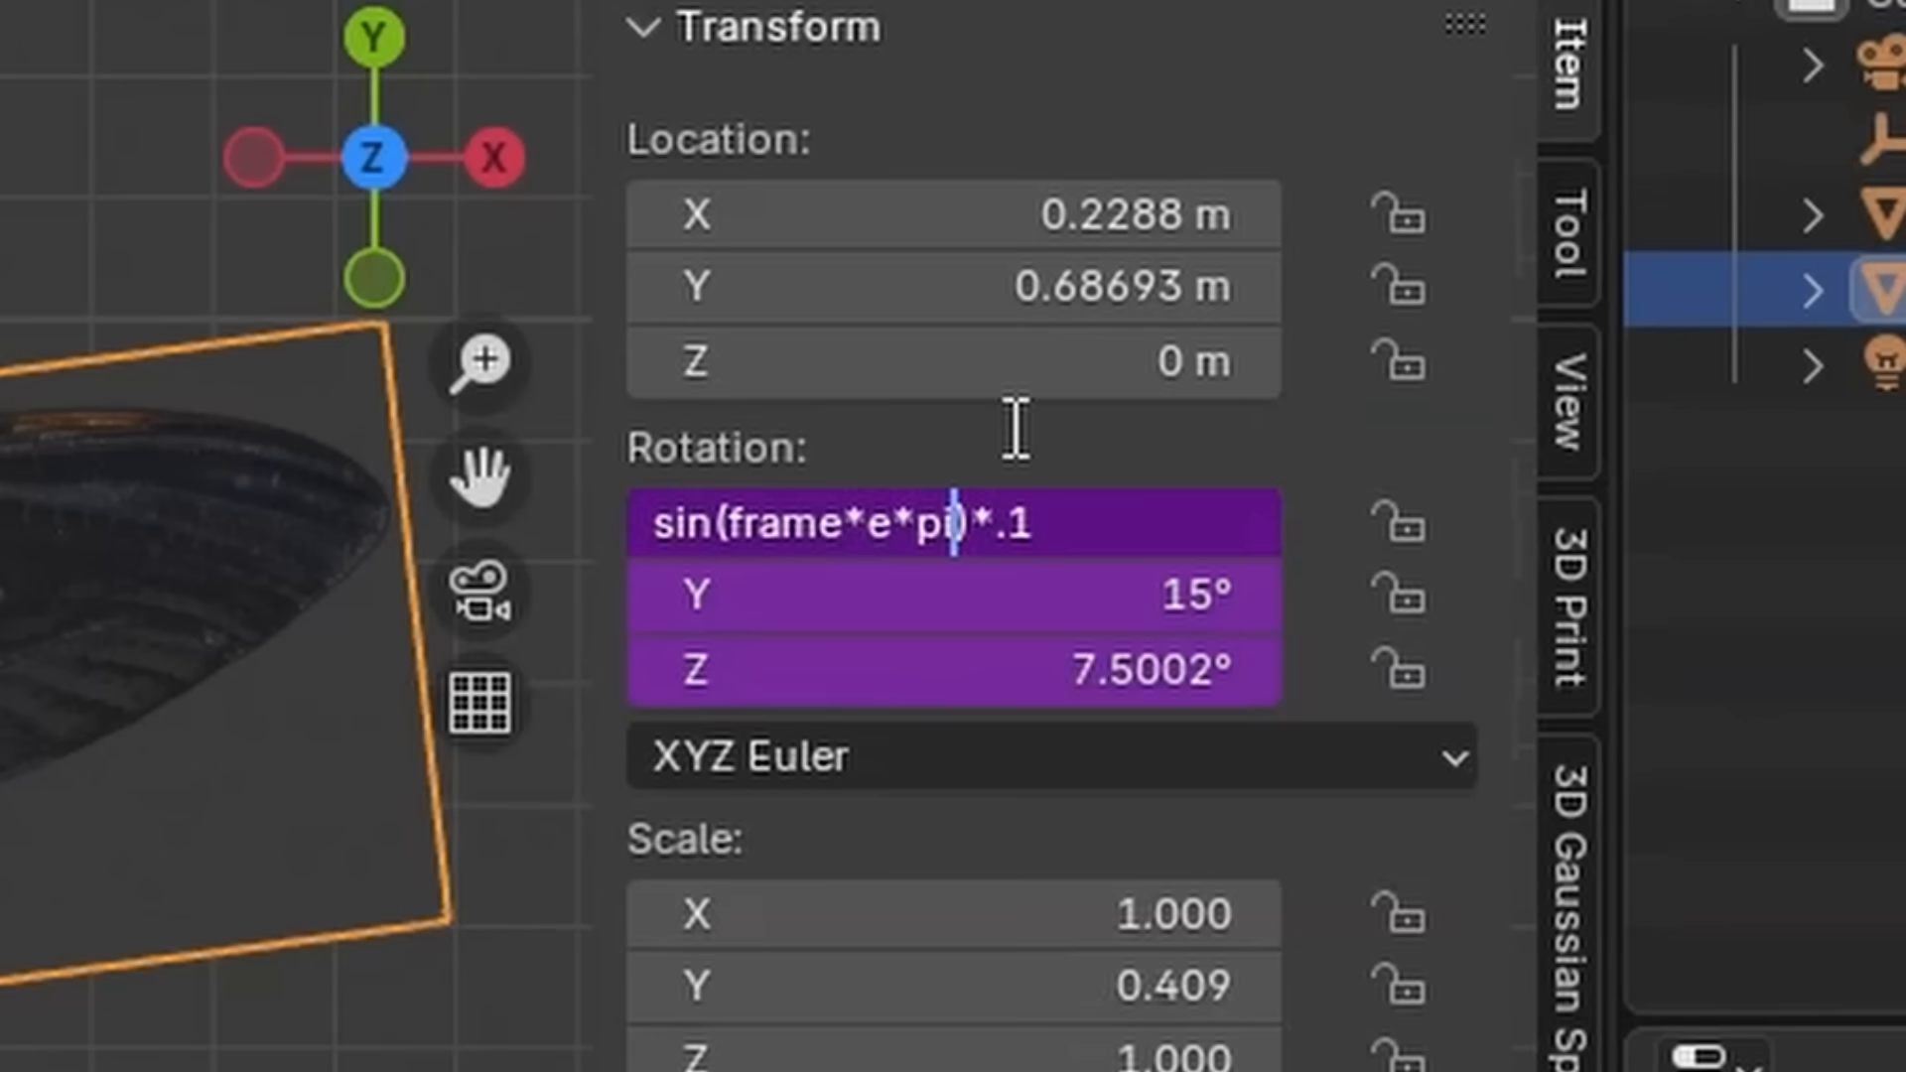
- Add + pi inside the Rotation X sine and duplicate the wing plane as a phase-shifted second pair
{"action": "type", "text": "+ pi"}
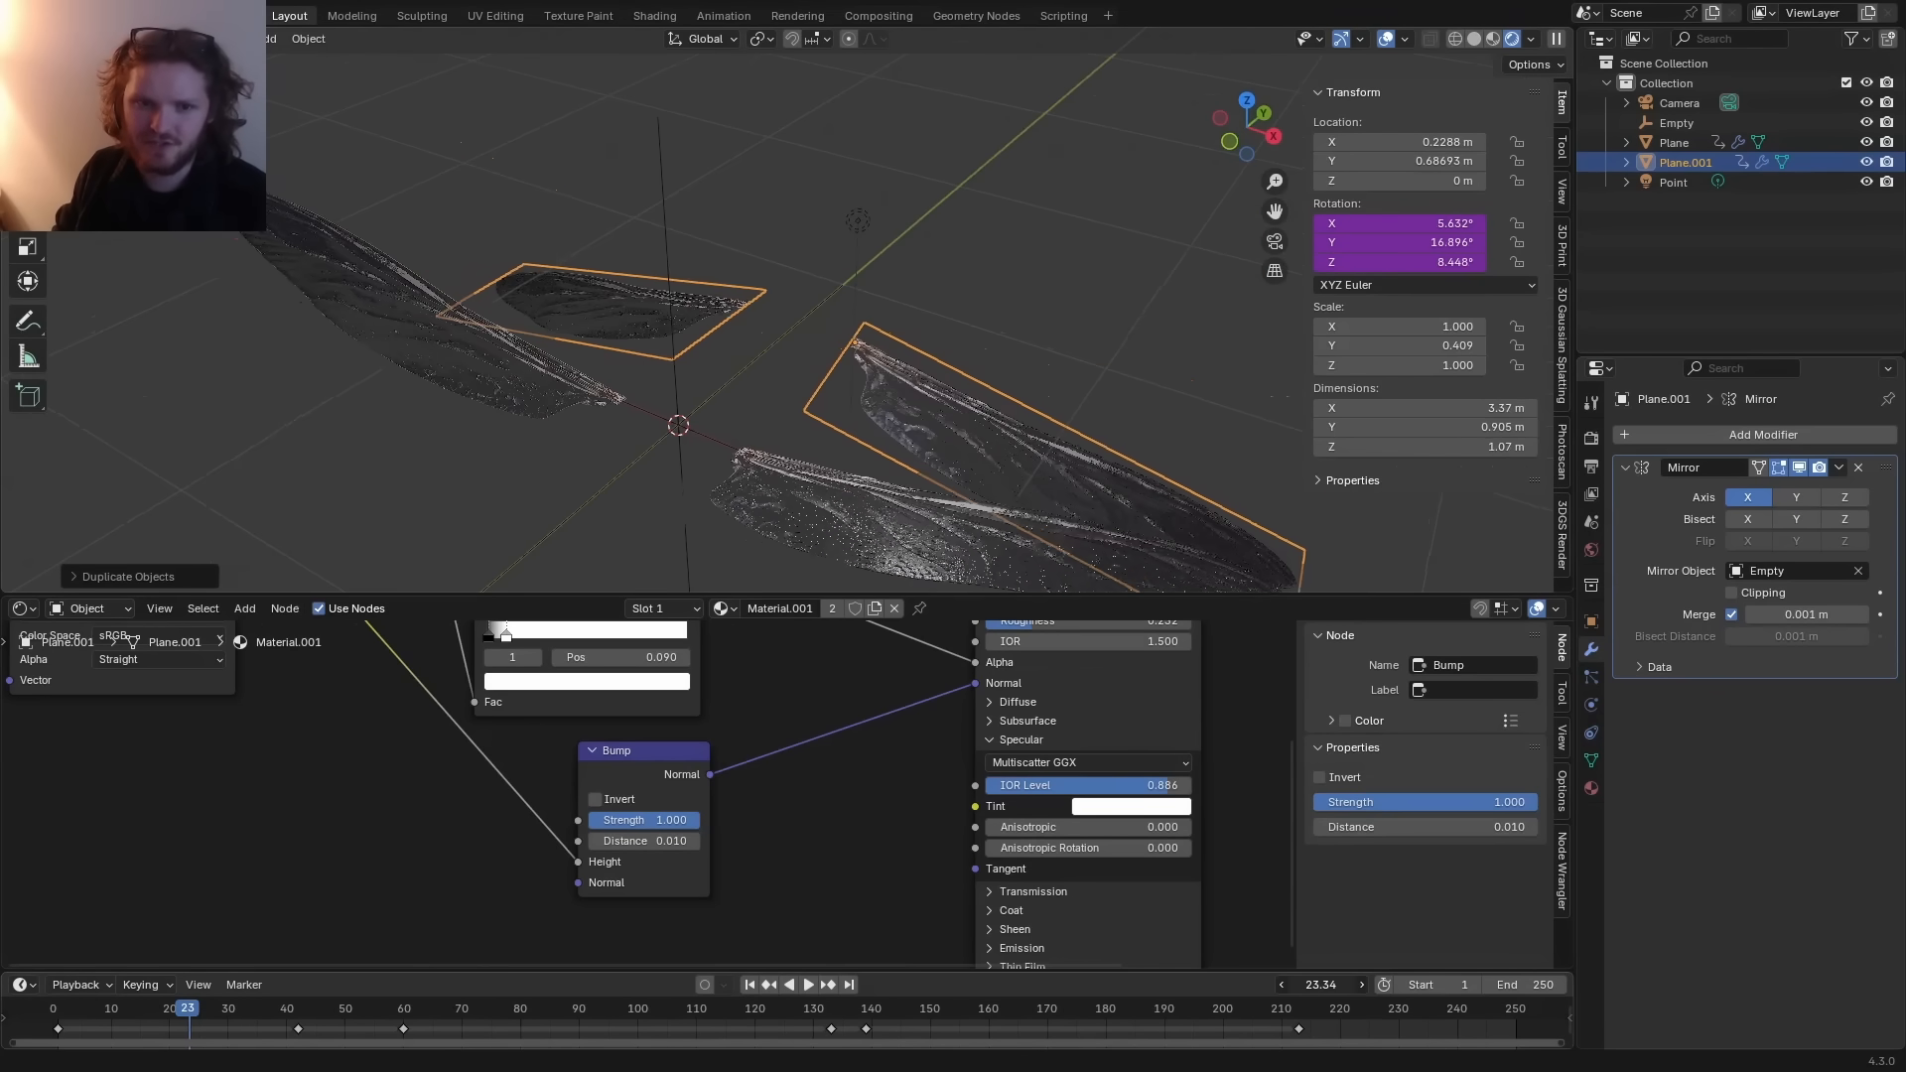
{"action": "left_click", "coordinate": [1674, 181]}
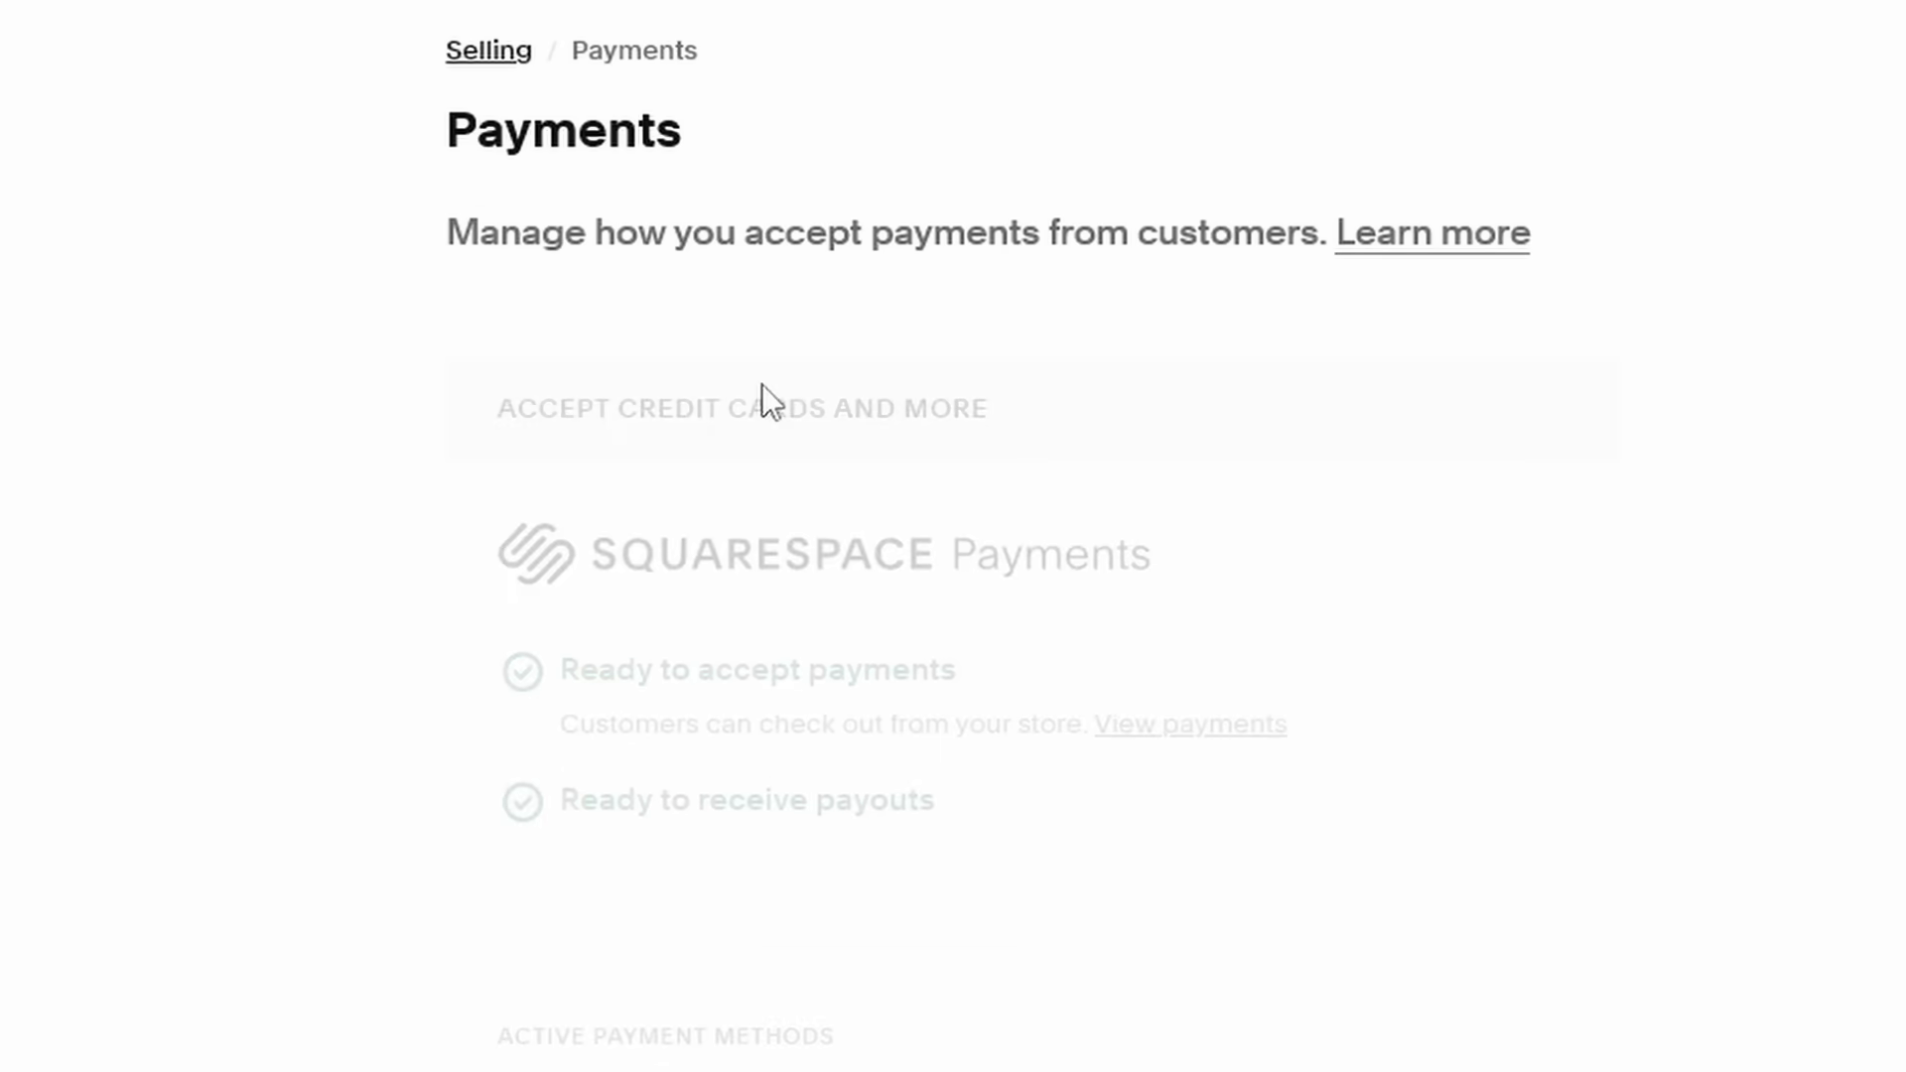
- Scroll the Squarespace Payments page and go to Website > Assets
{"action": "scroll", "scroll_direction": "down", "scroll_amount": 3}
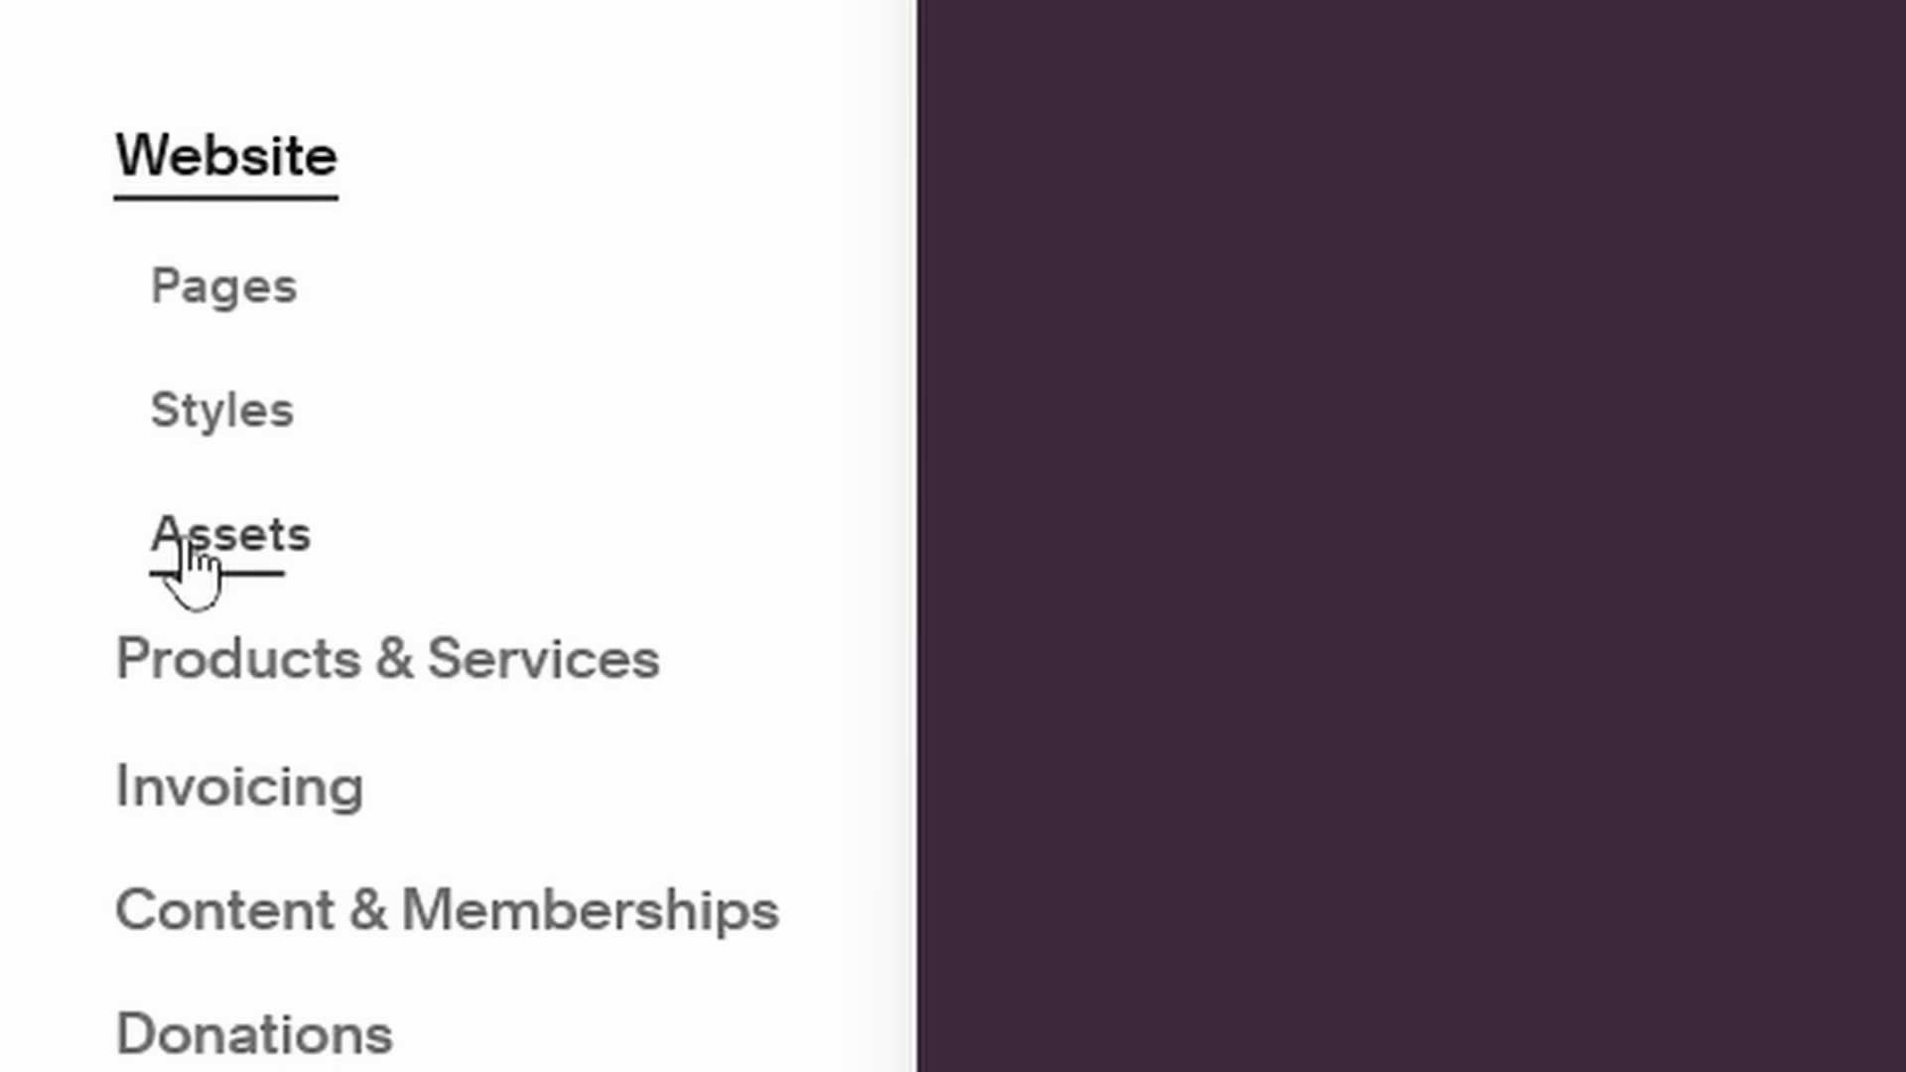
{"action": "left_click", "coordinate": [218, 534]}
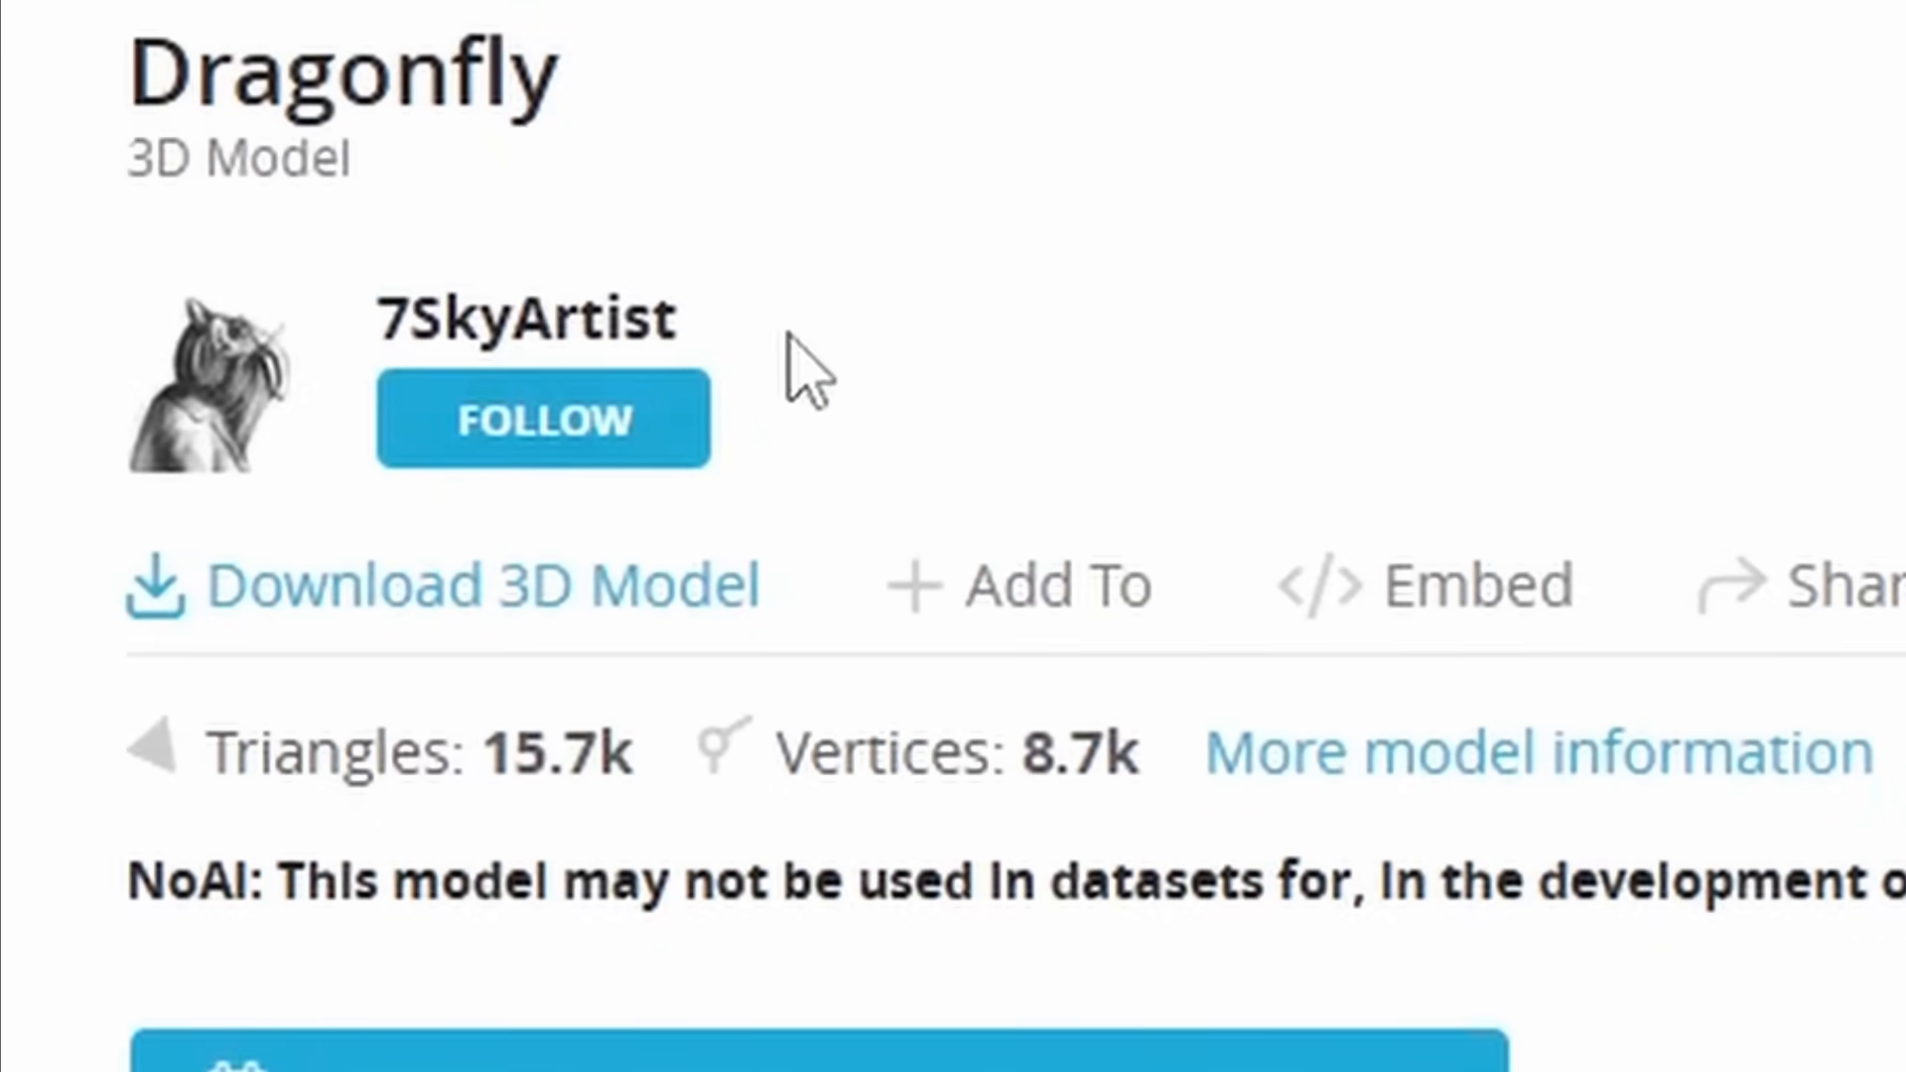
- Open the Dragonfly 3D model page on Sketchfab for download
{"action": "double_click", "coordinate": [524, 317]}
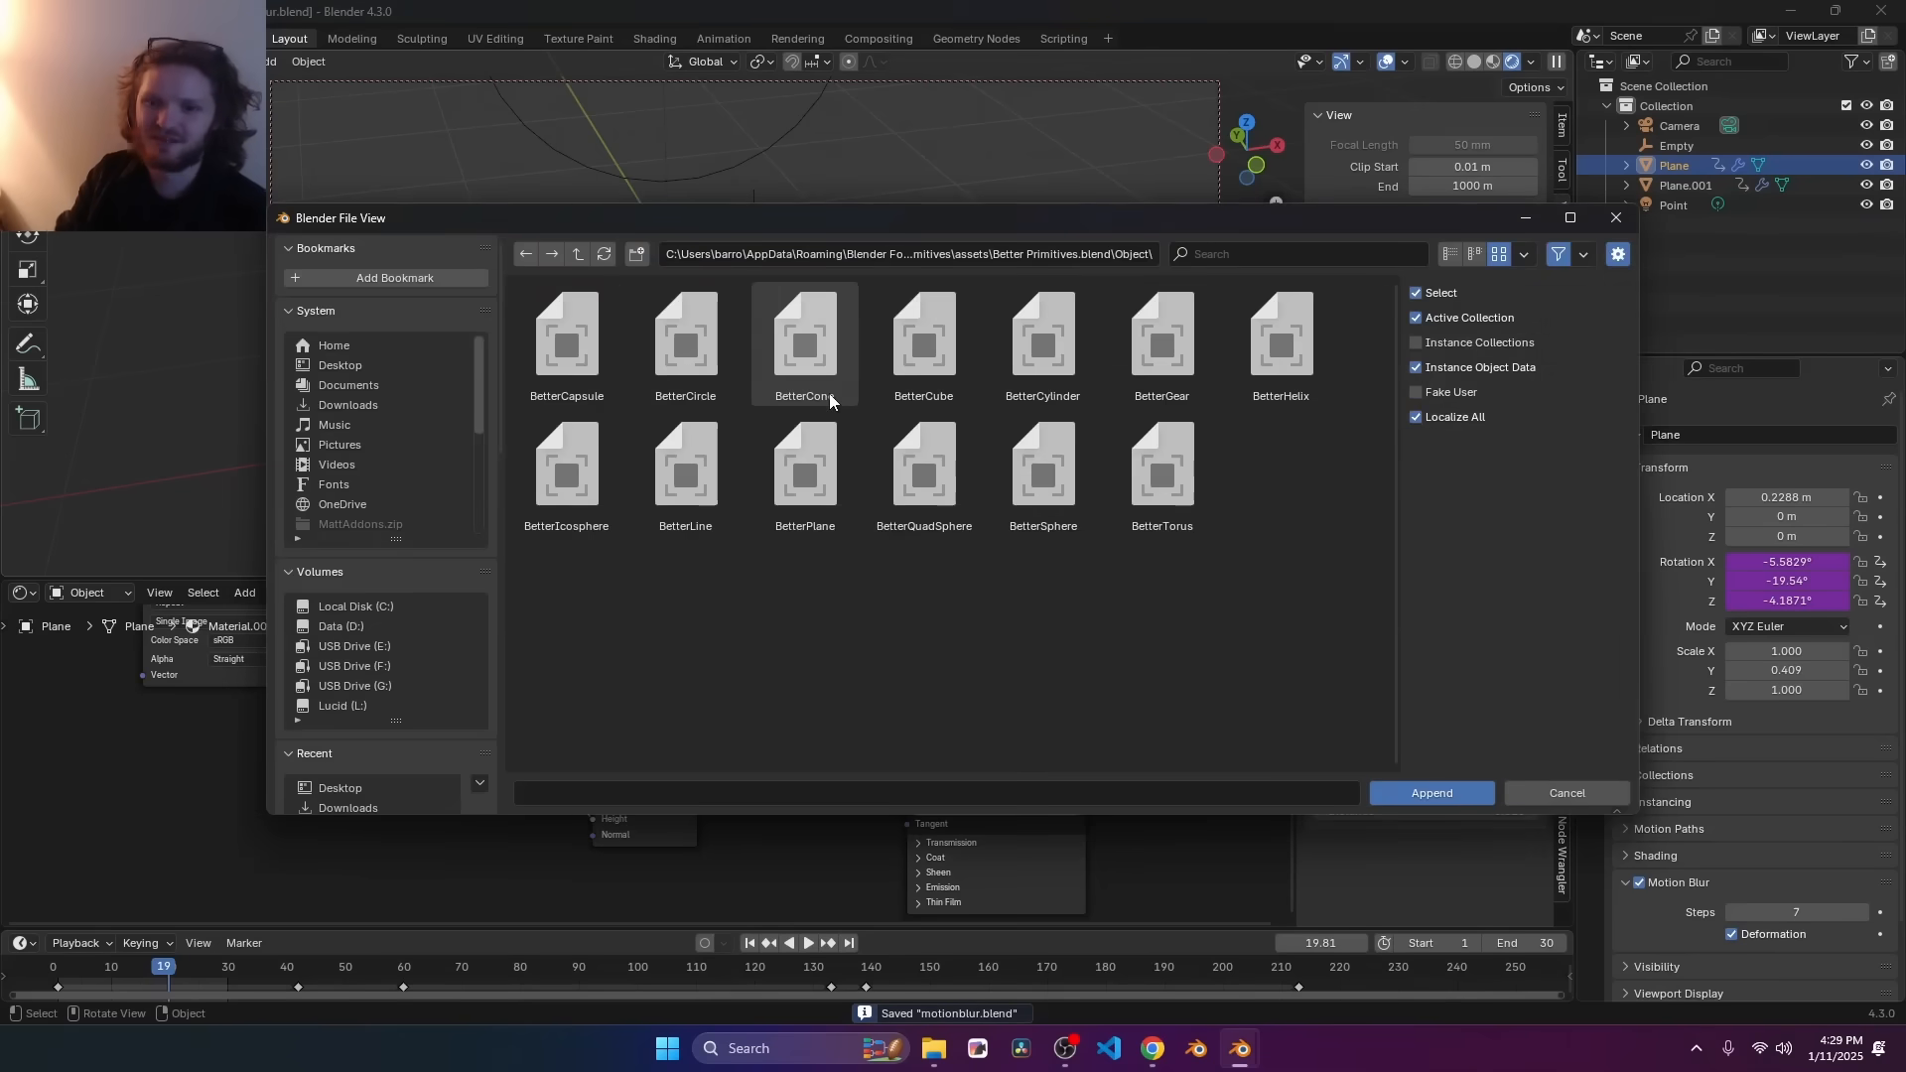
- Append the dragonfly object from the downloaded Sketchfab .blend and orbit around it
{"action": "left_click", "coordinate": [347, 405]}
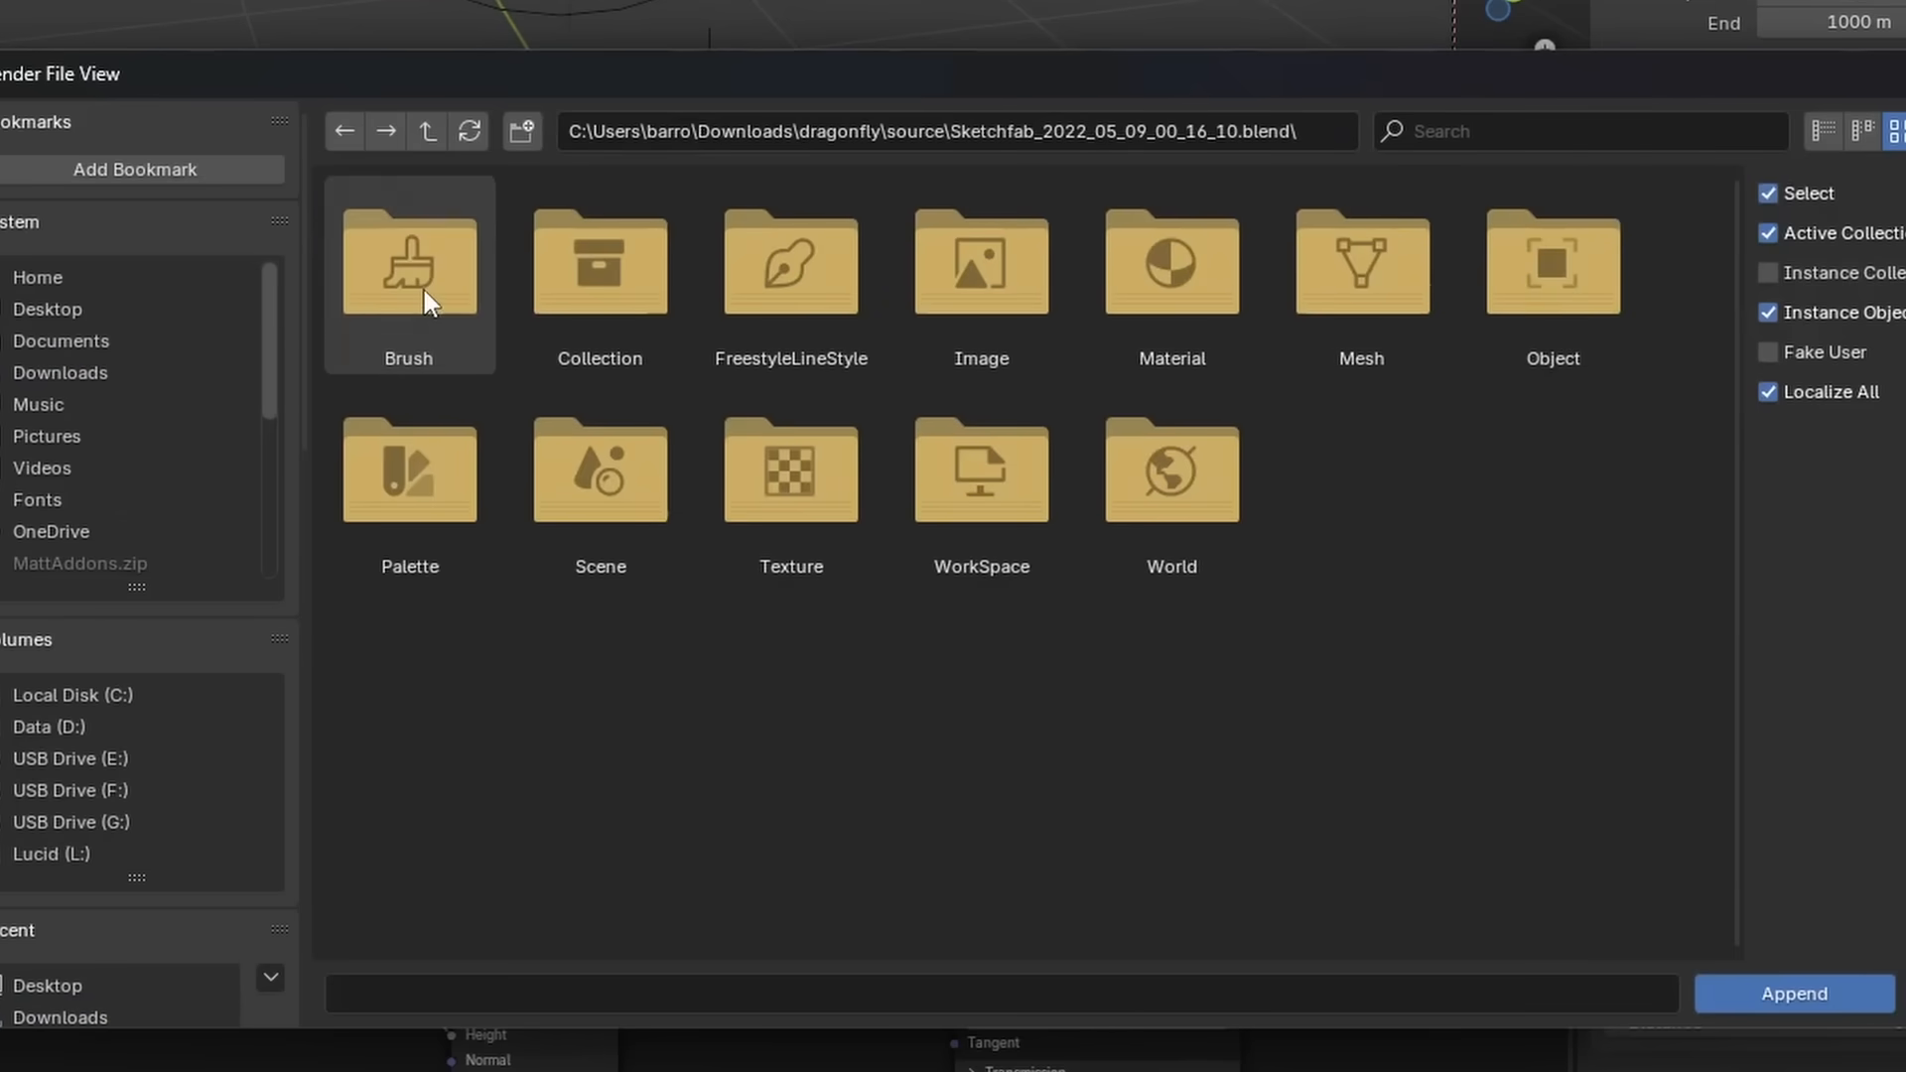
{"action": "double_click", "coordinate": [1551, 262]}
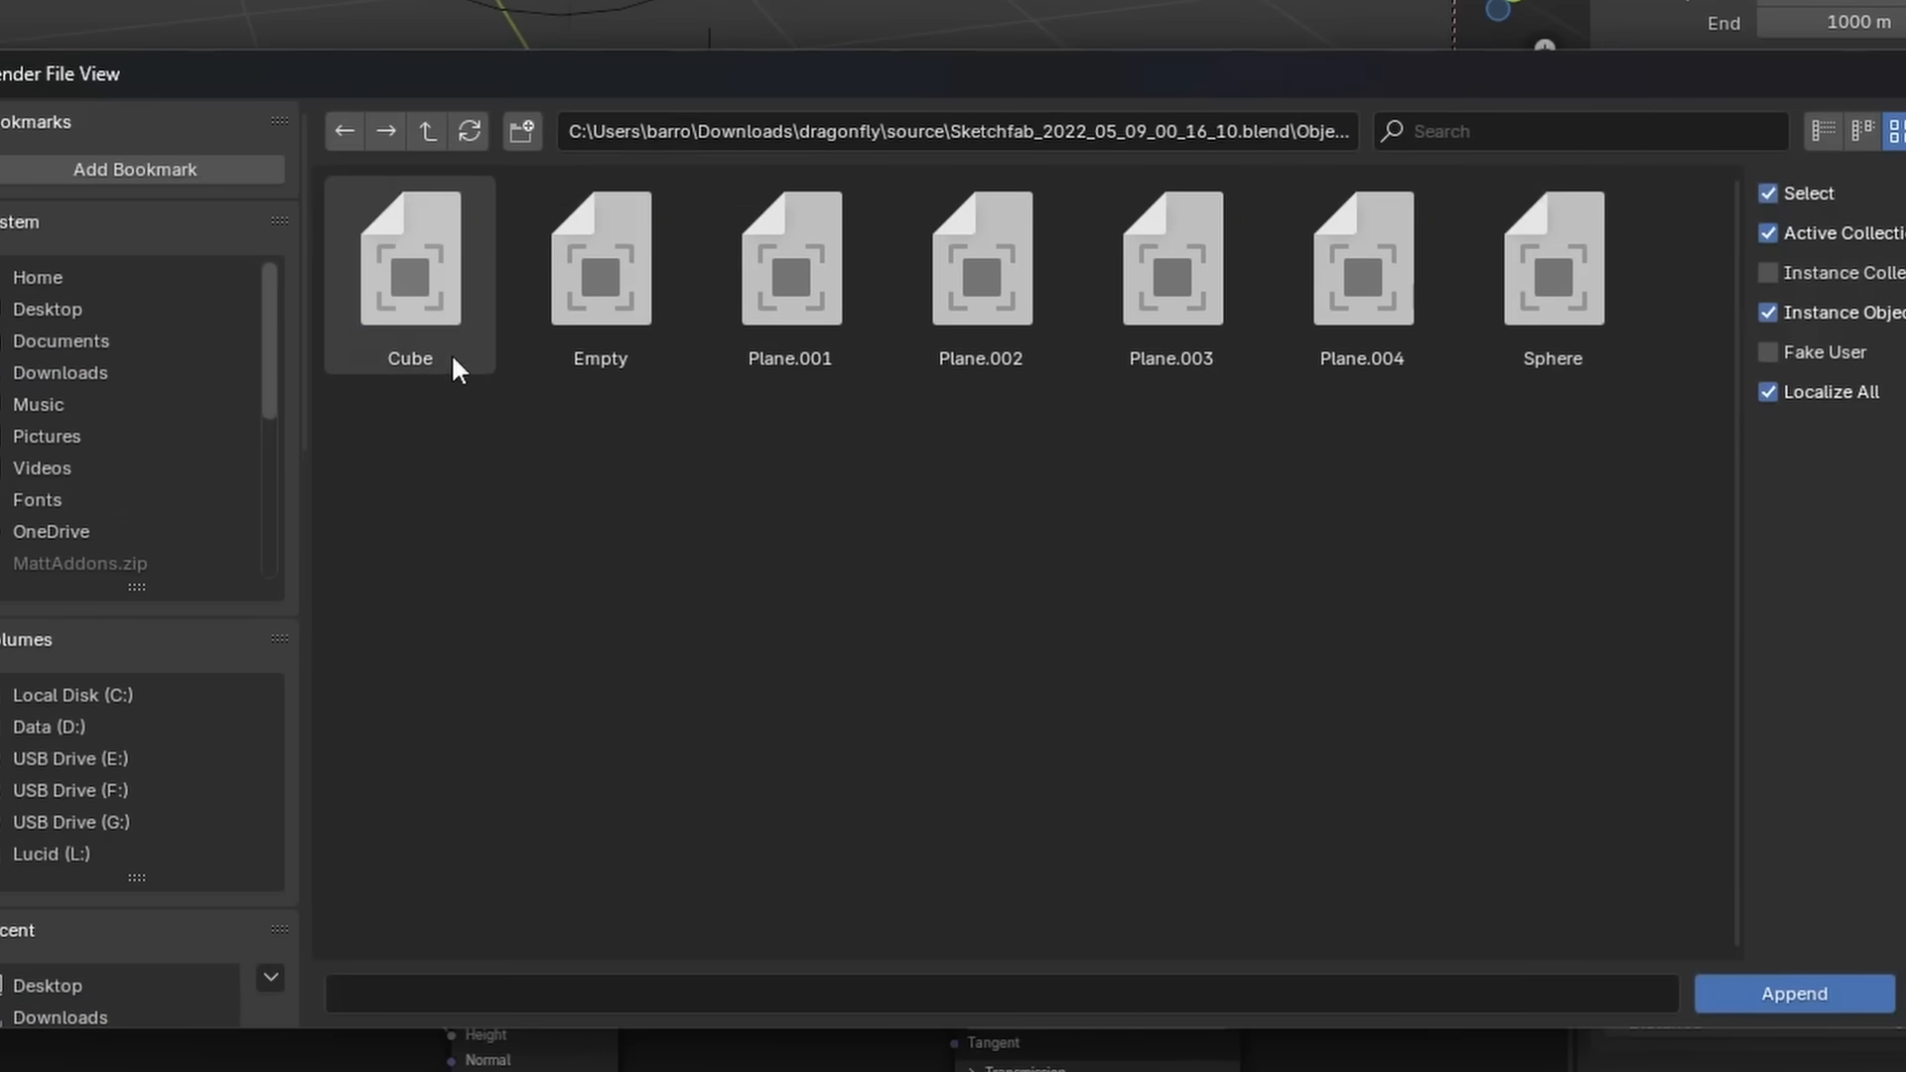
{"action": "left_click", "coordinate": [1790, 992]}
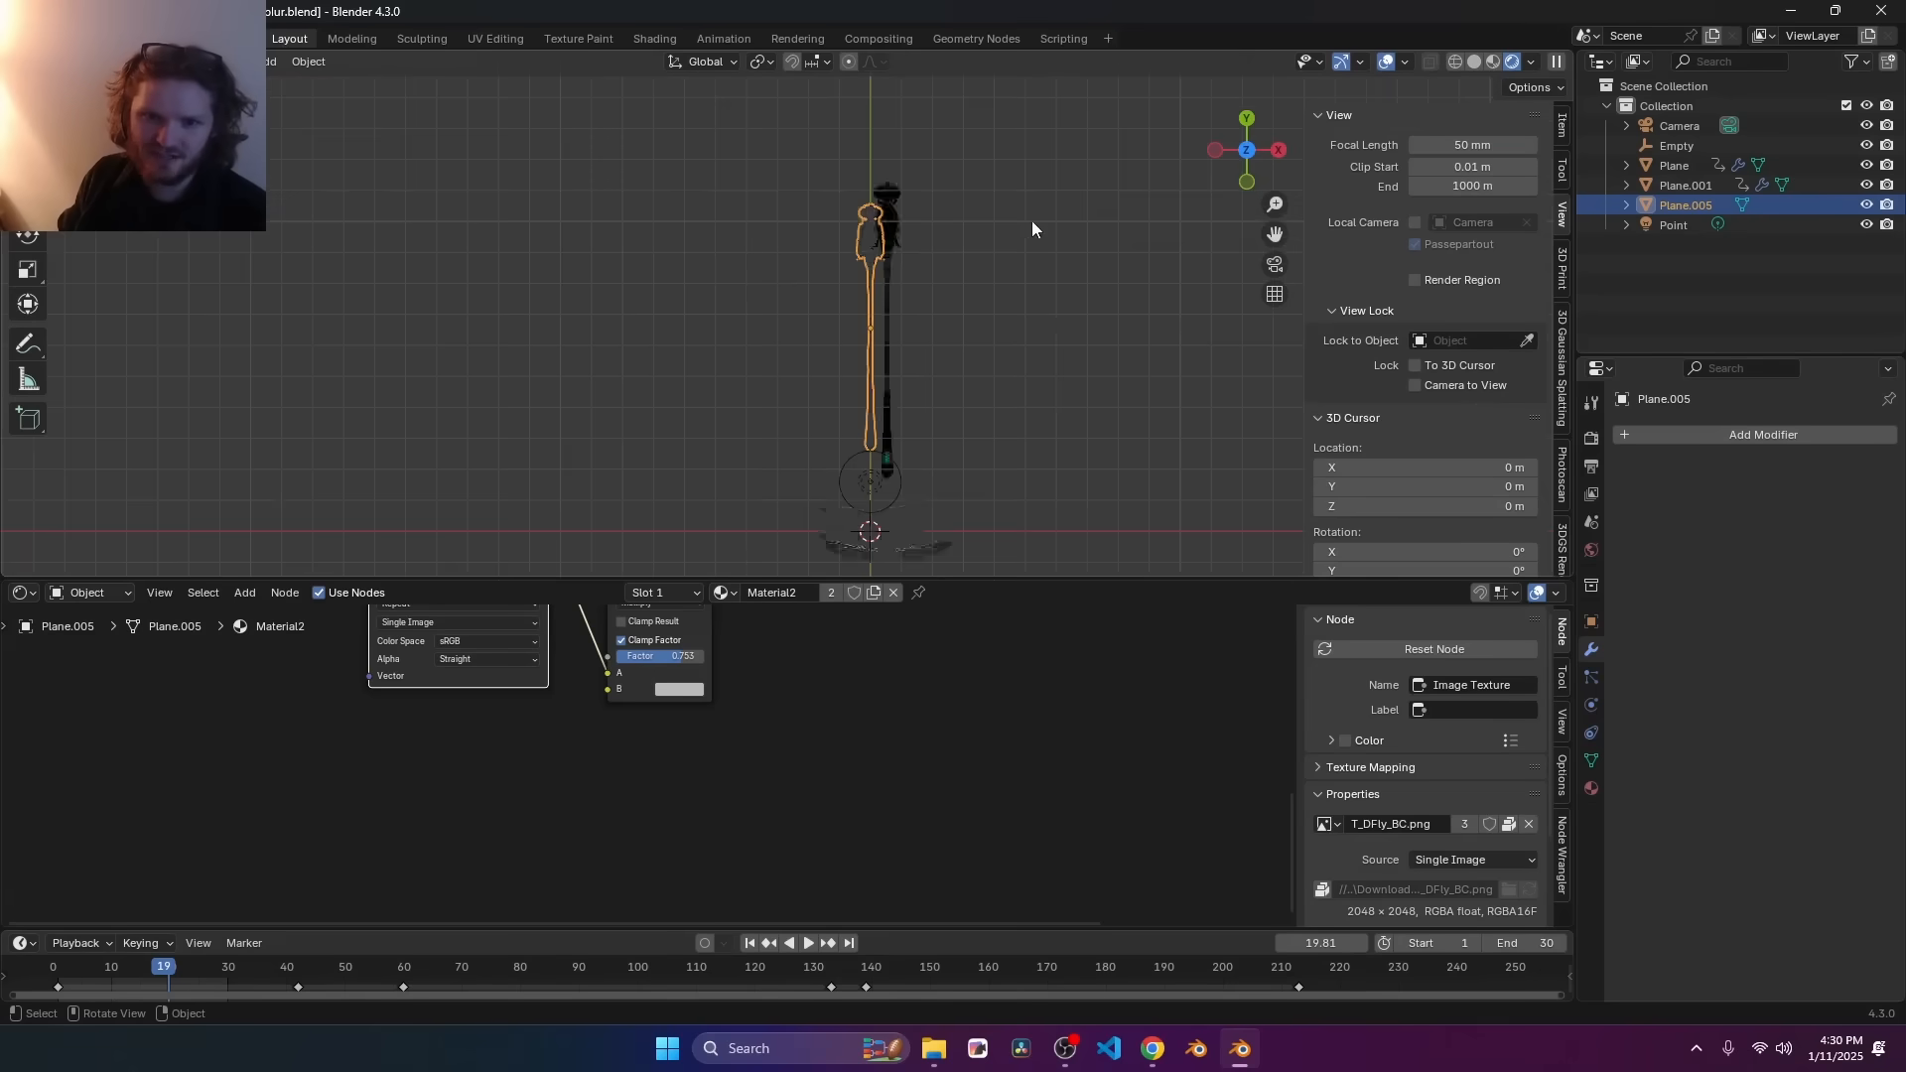
{"action": "left_click_drag", "start_coordinate": [874, 315], "coordinate": [729, 389]}
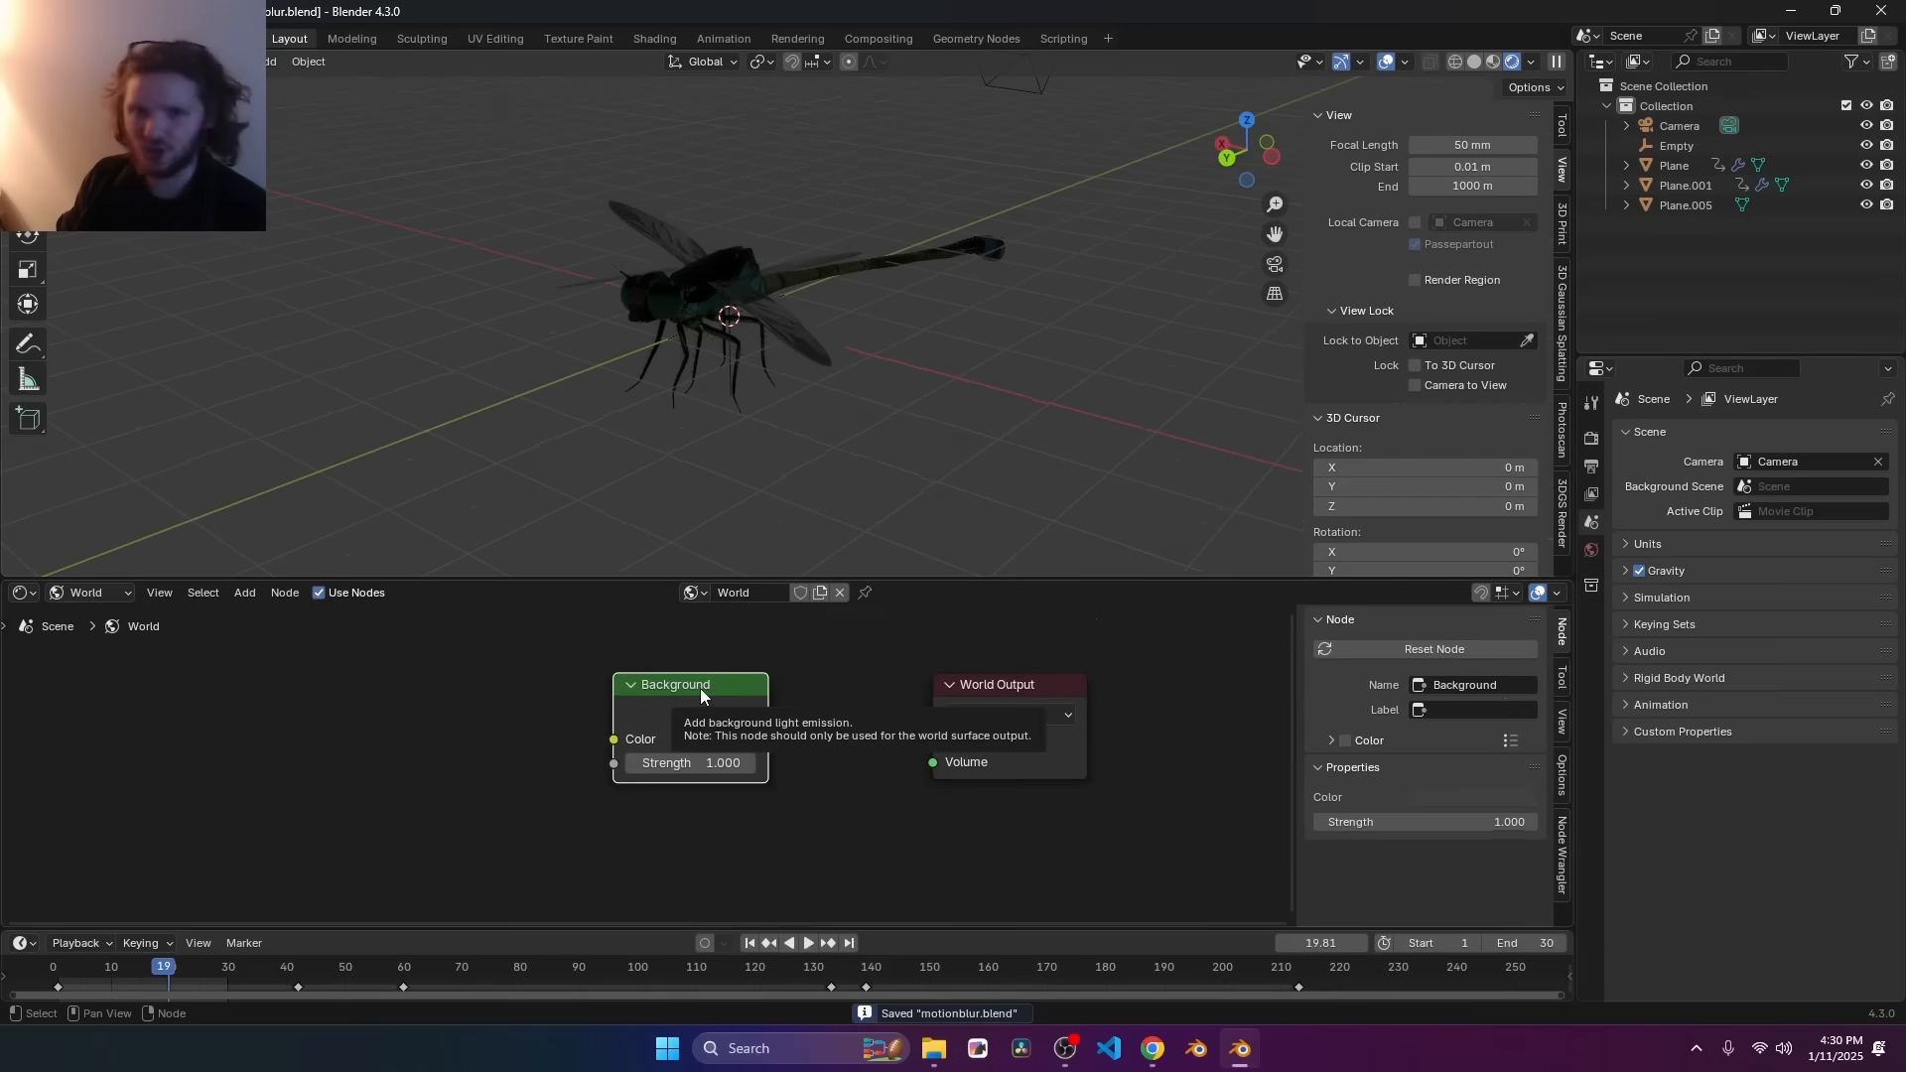
- Light the world with a Sky Texture at 15° sun elevation and render the motion-blurred dragonfly
{"action": "type", "text": "sky"}
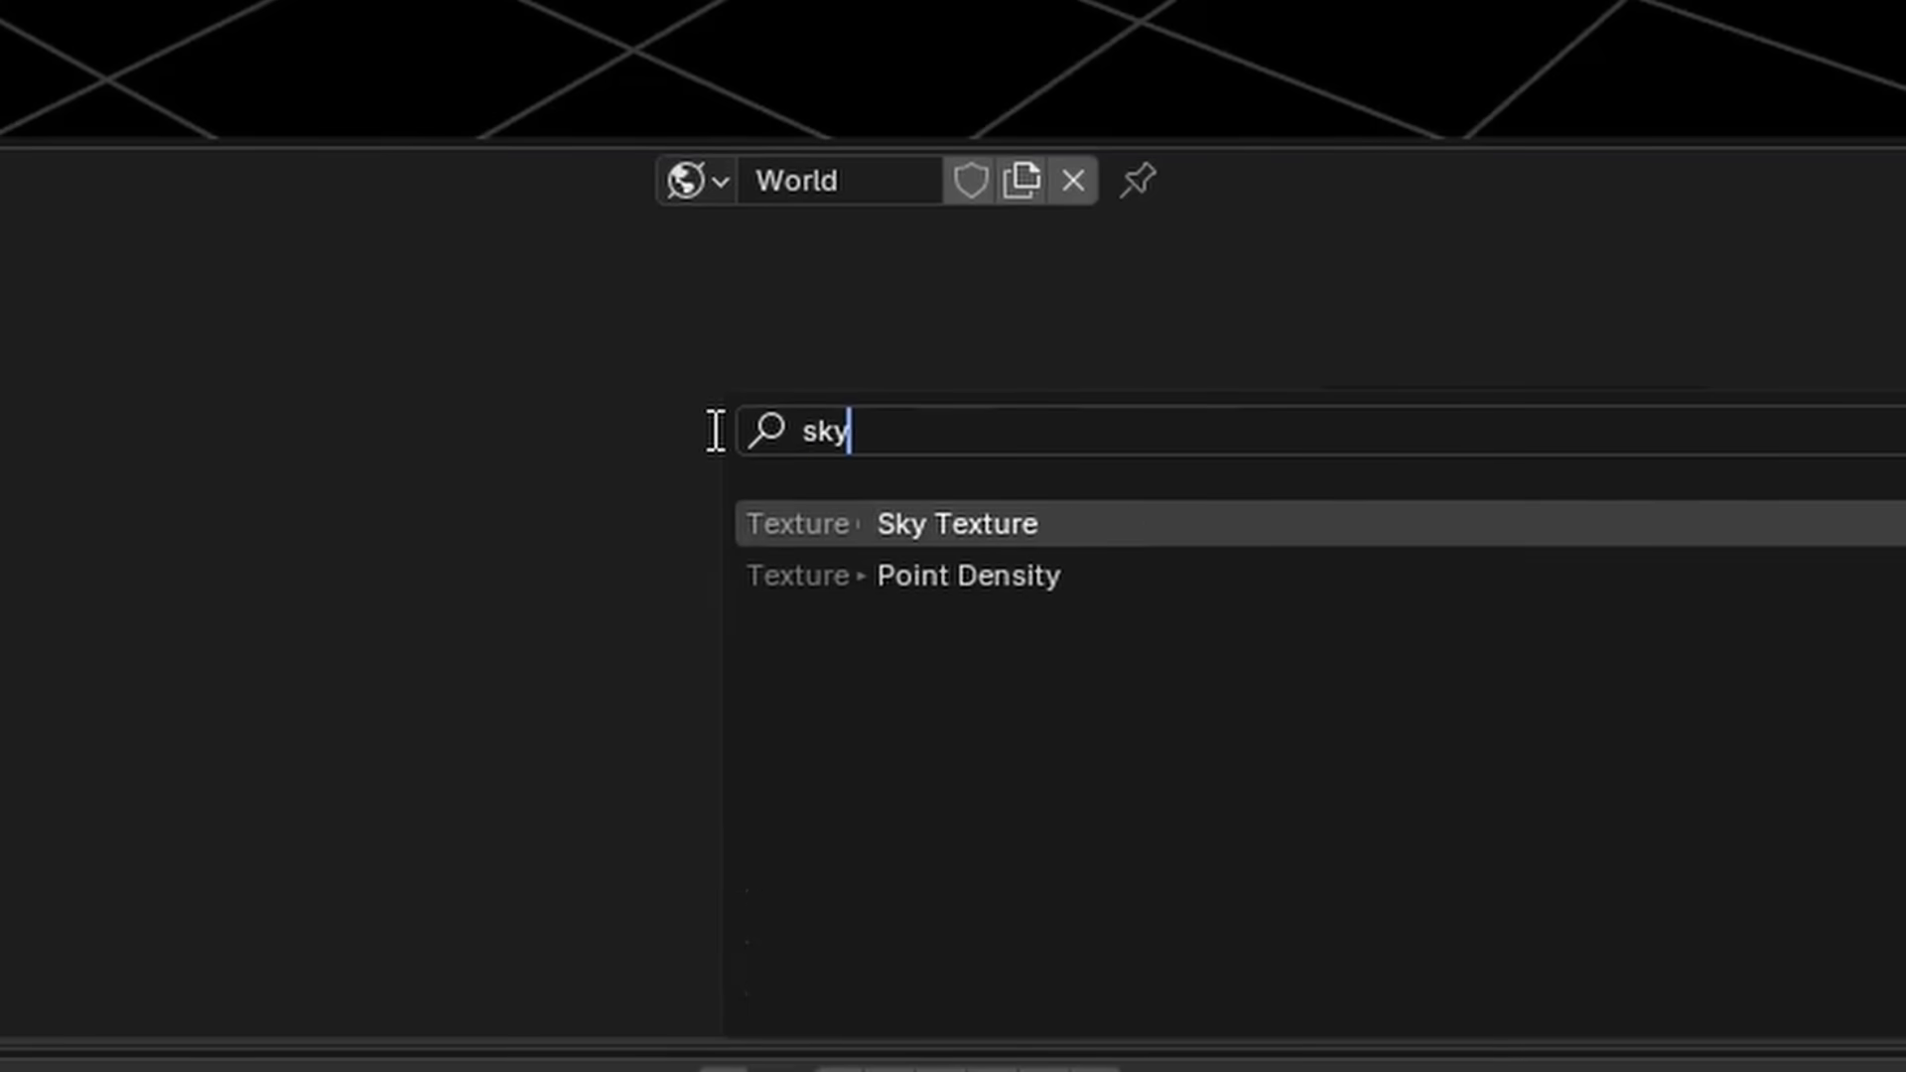
{"action": "left_click", "coordinate": [955, 522]}
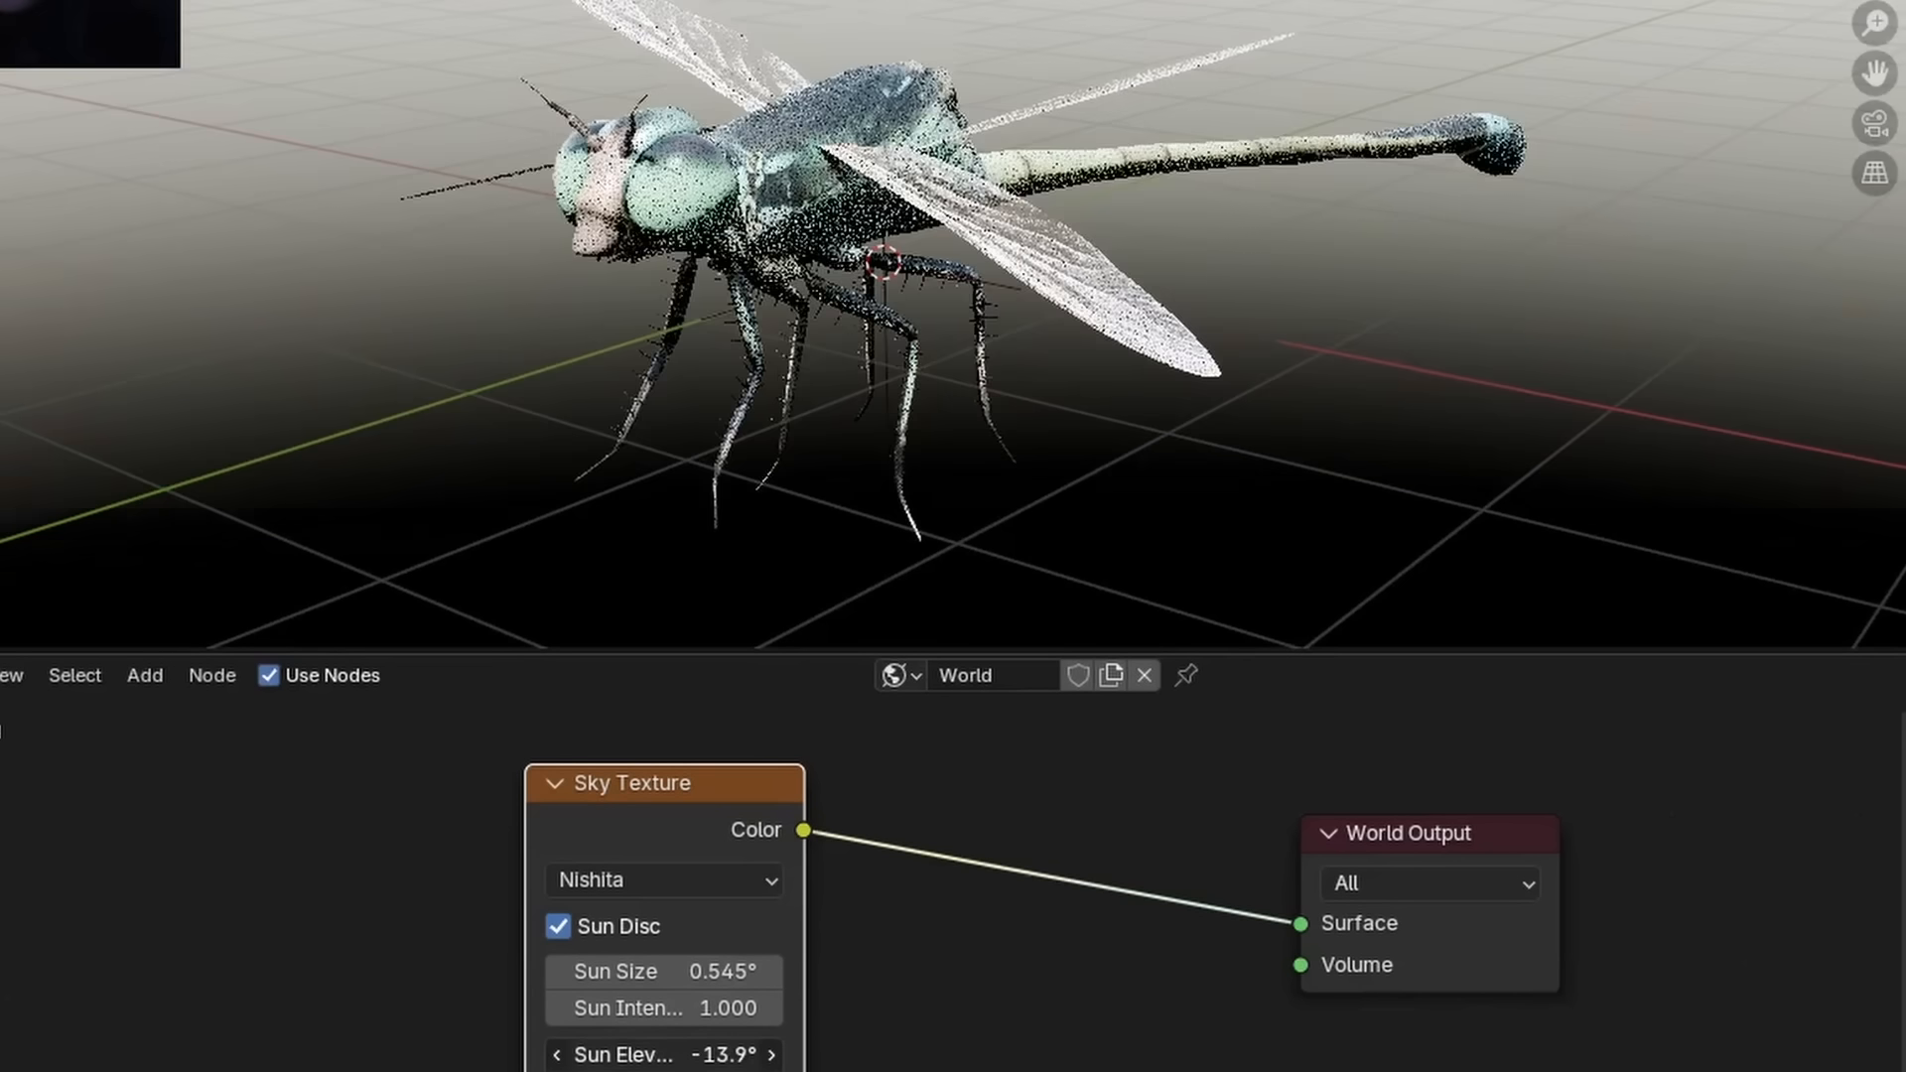
{"action": "left_click_drag", "start_coordinate": [663, 1054], "coordinate": [728, 1054]}
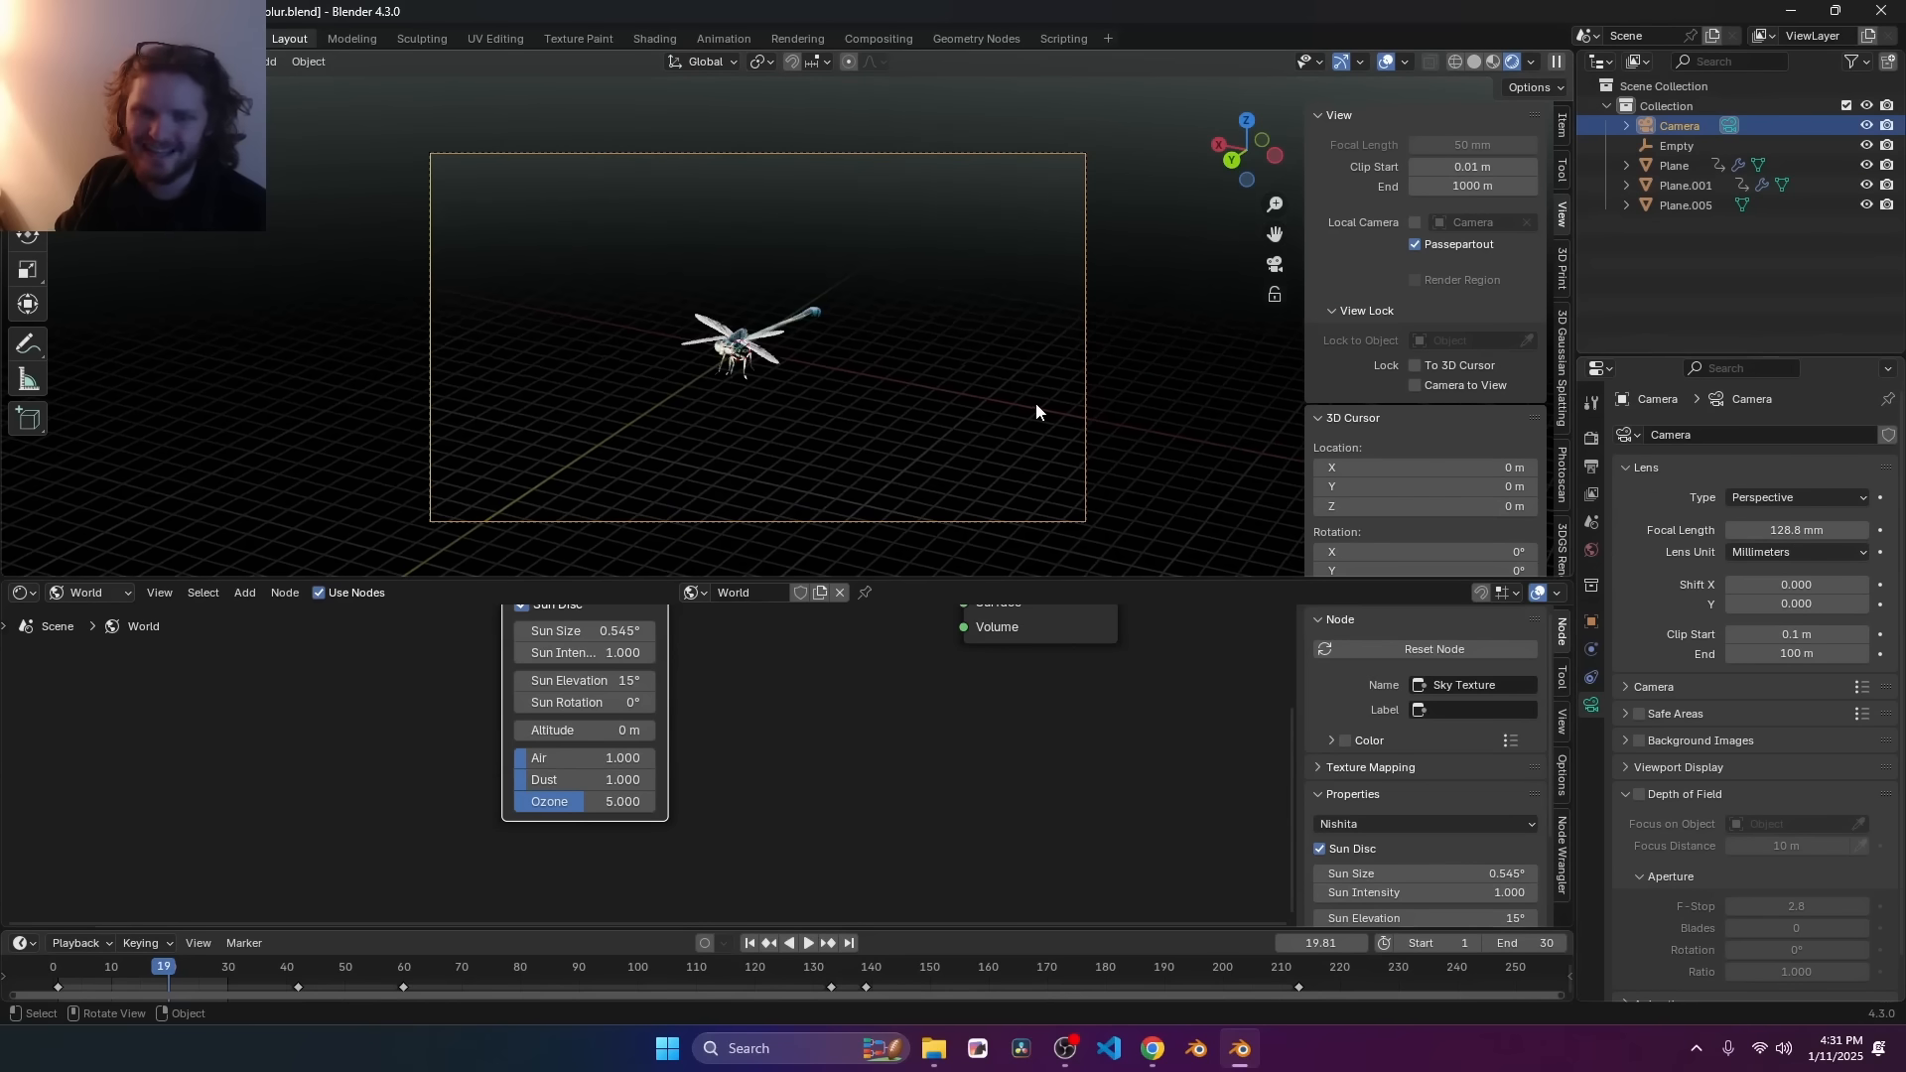
{"action": "key", "text": "F12"}
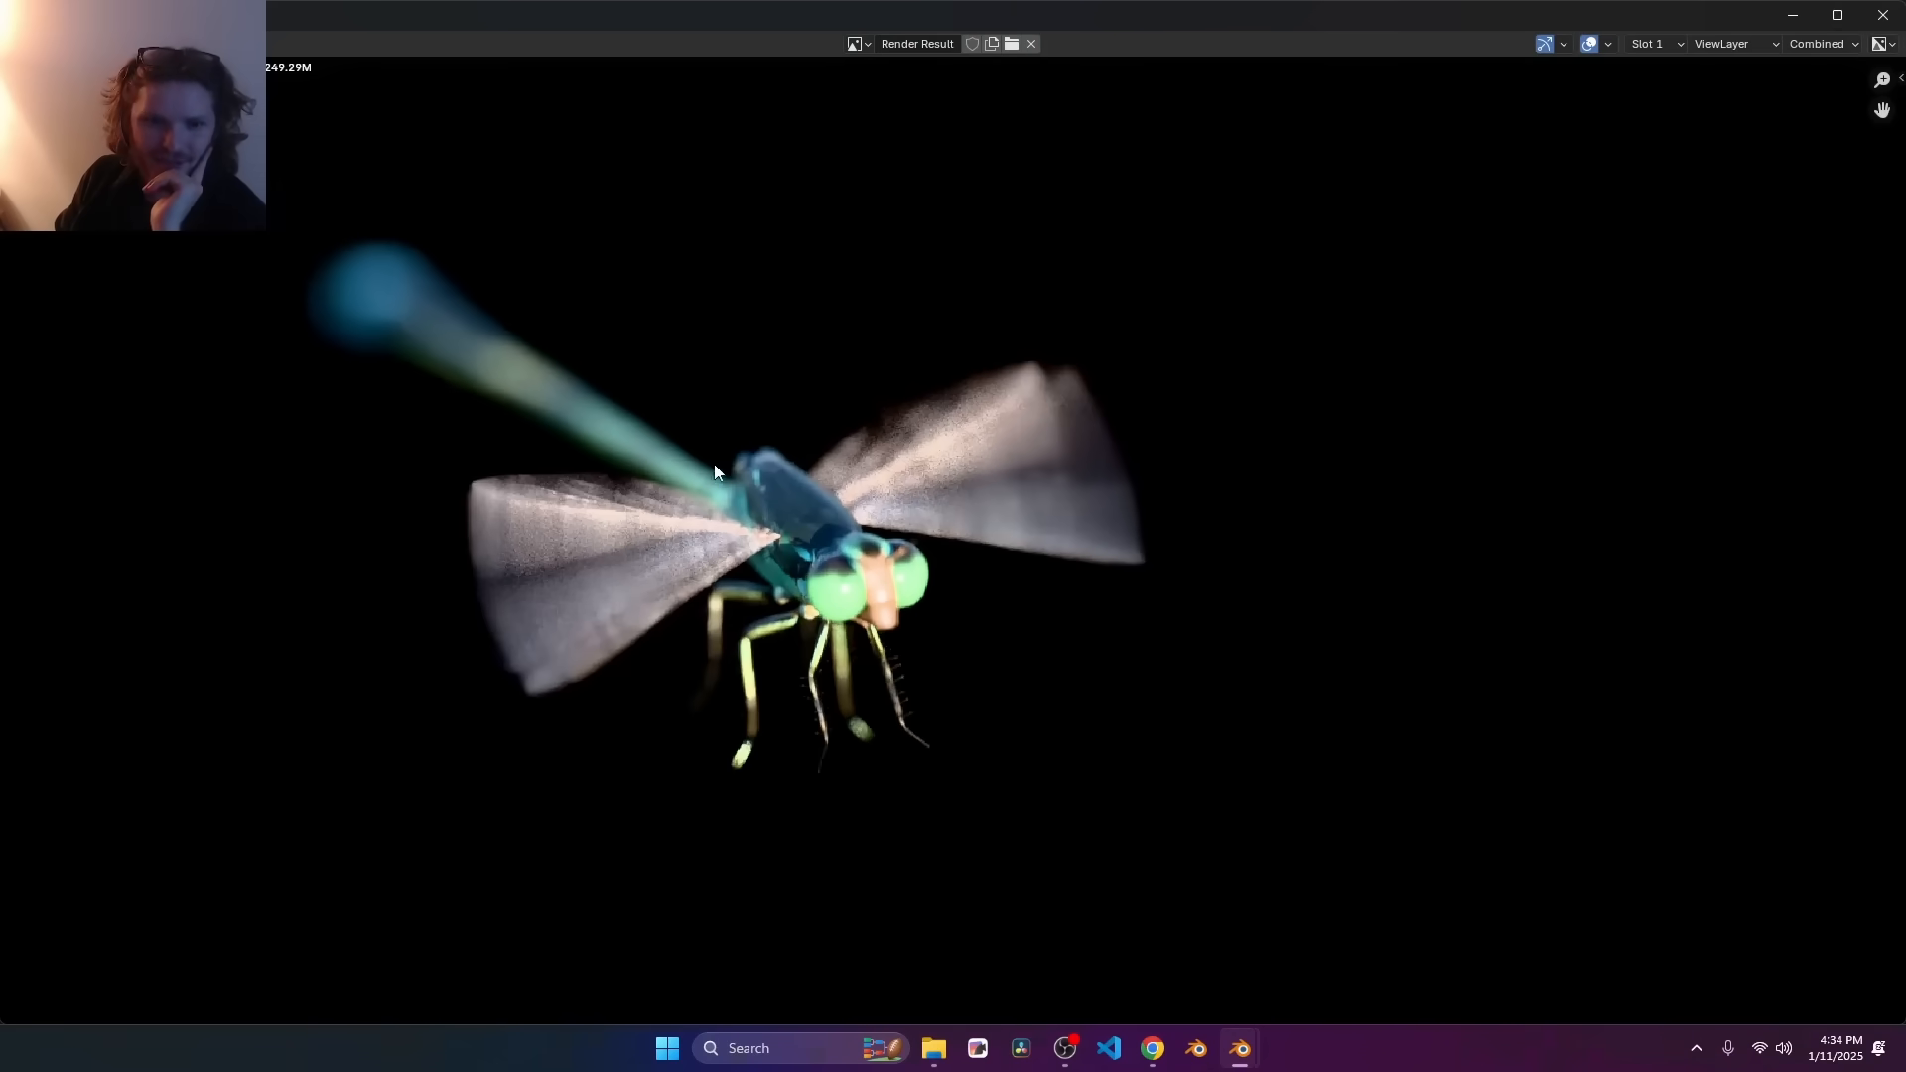